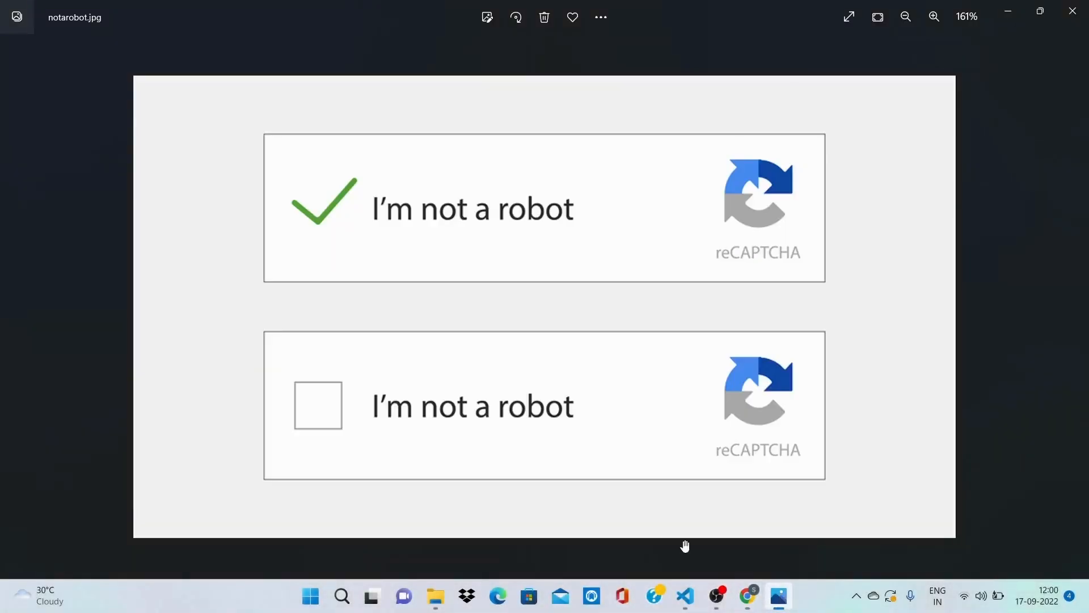
mouse_move(607, 358)
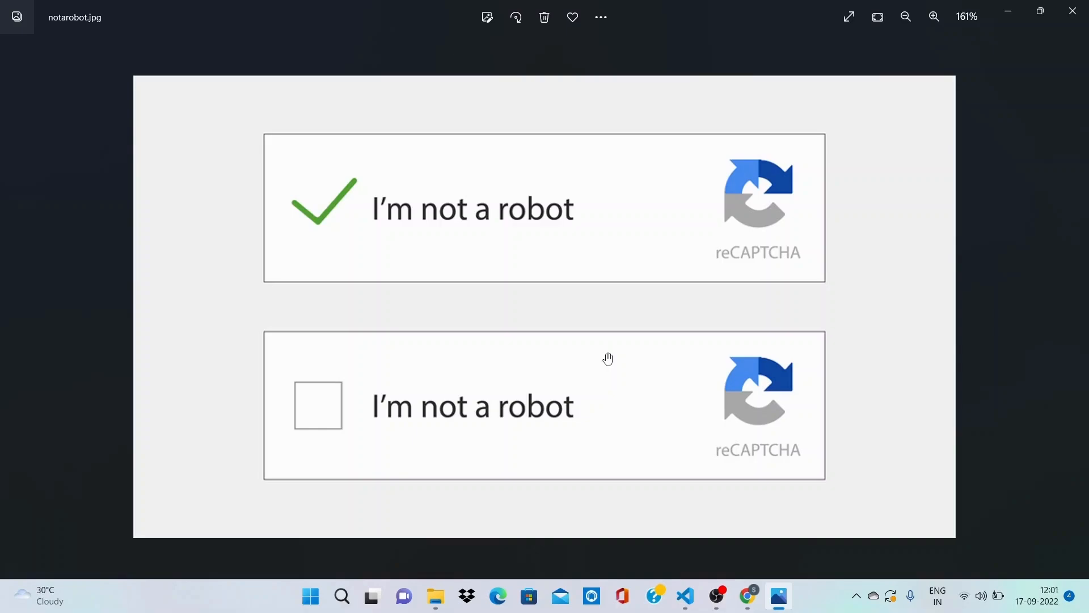
mouse_move(1006, 16)
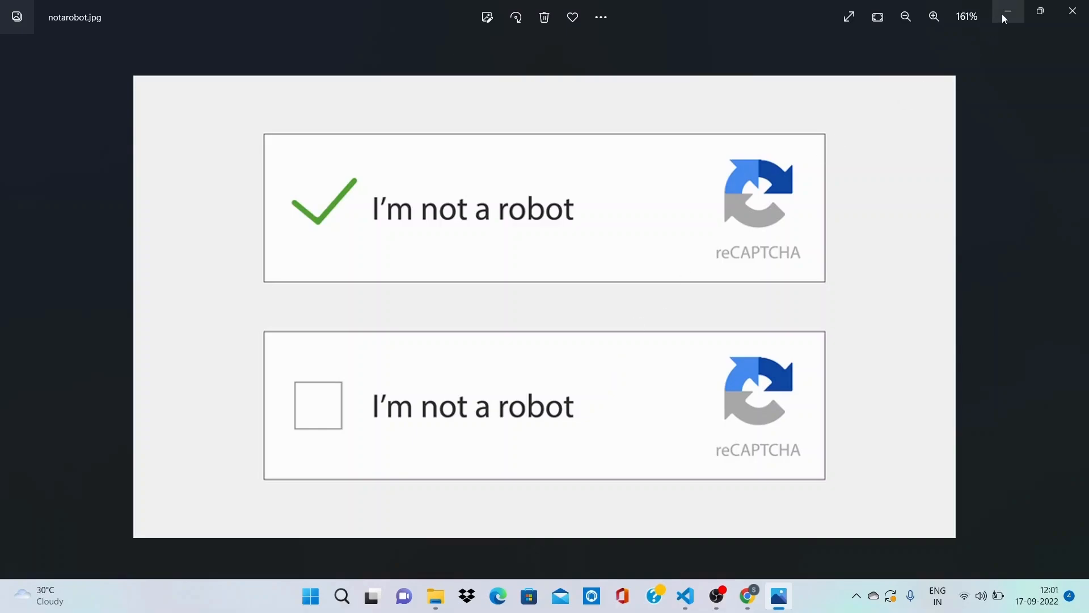
Minimize Photos and switch from the localhost:3000 app to the react-google-recaptcha npm tab.
click(747, 594)
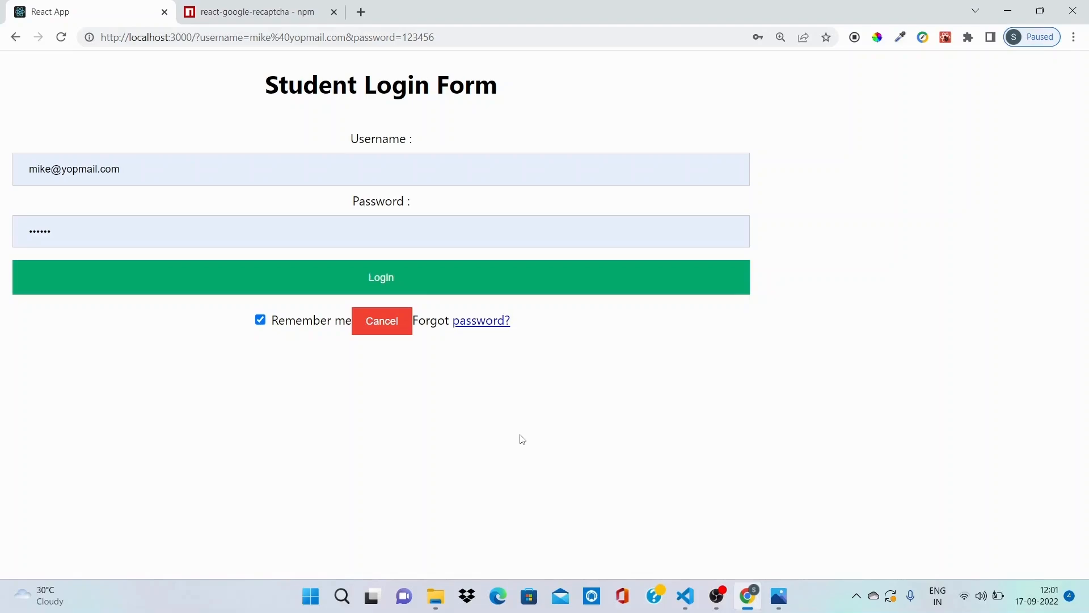
mouse_move(528, 465)
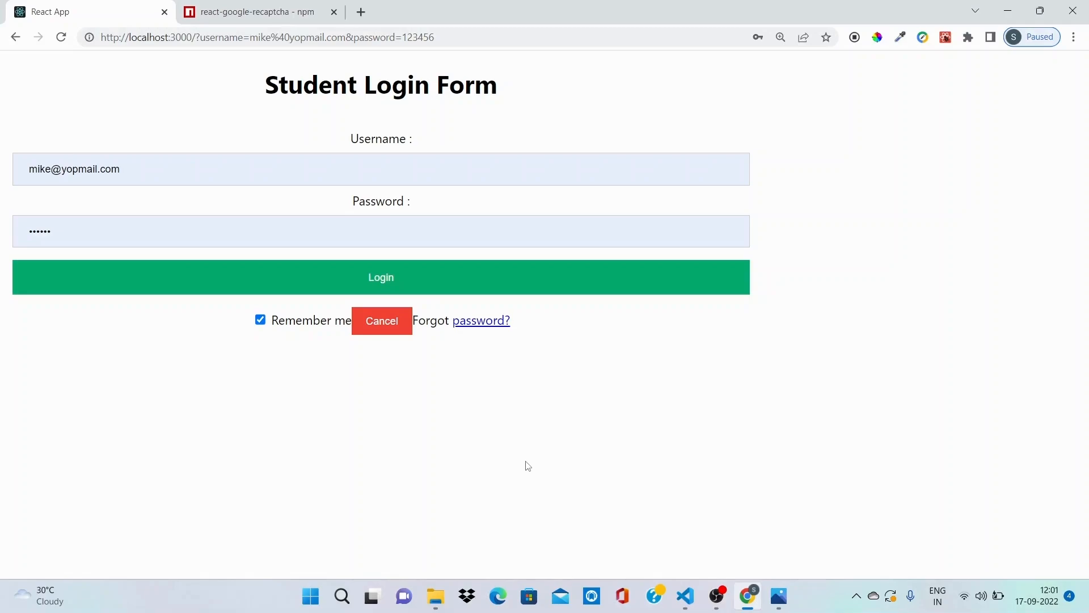
click(257, 11)
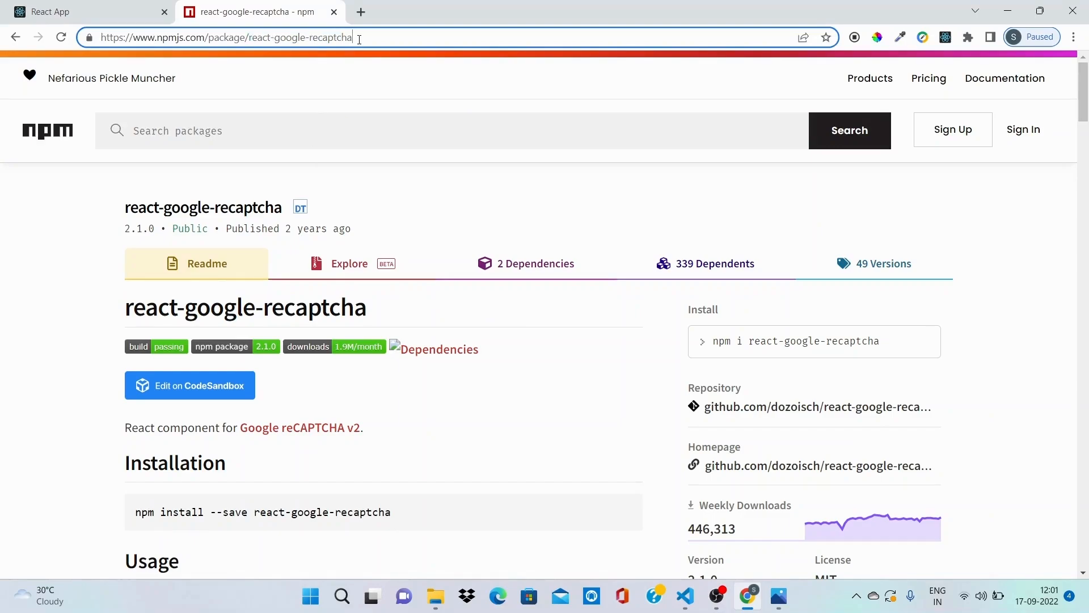
Search 'react google recaptcha', open the npmjs result and copy 'npm i react-google-recaptcha'.
text(google recaptcha)
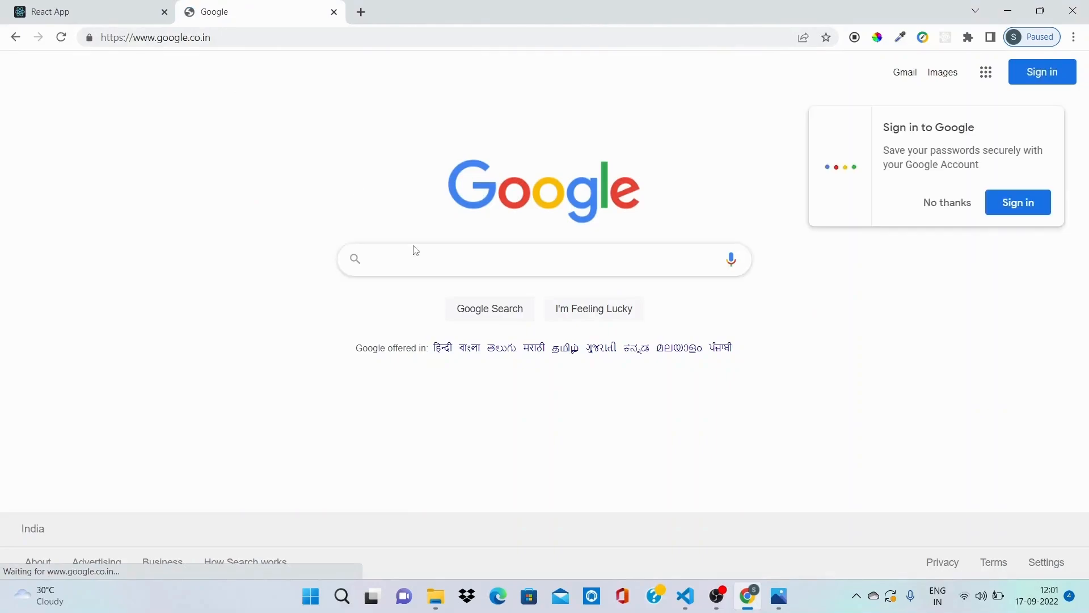
text(react-googlle)
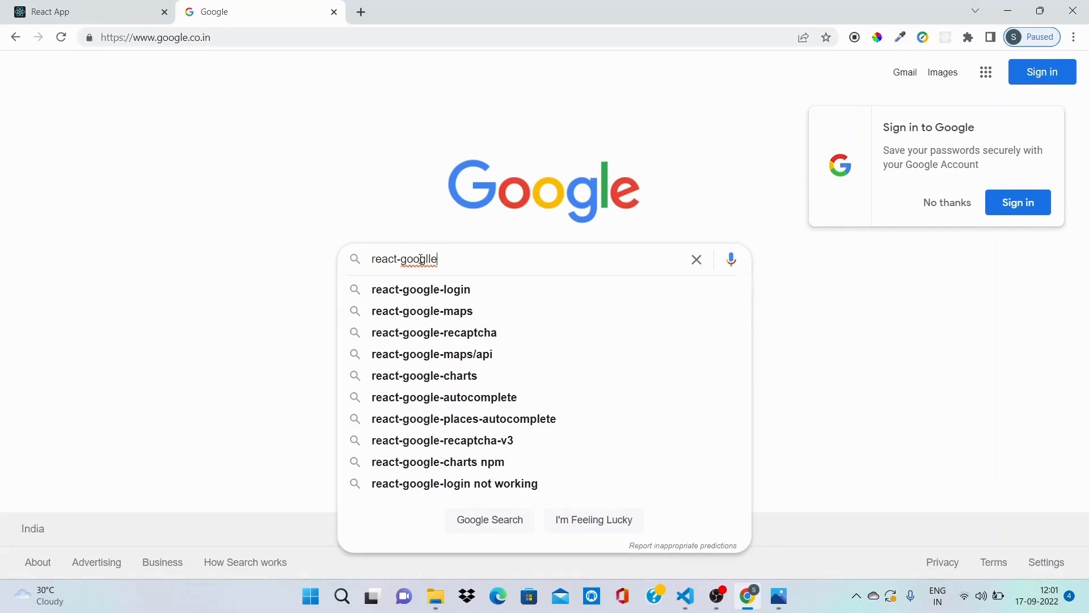
click(433, 332)
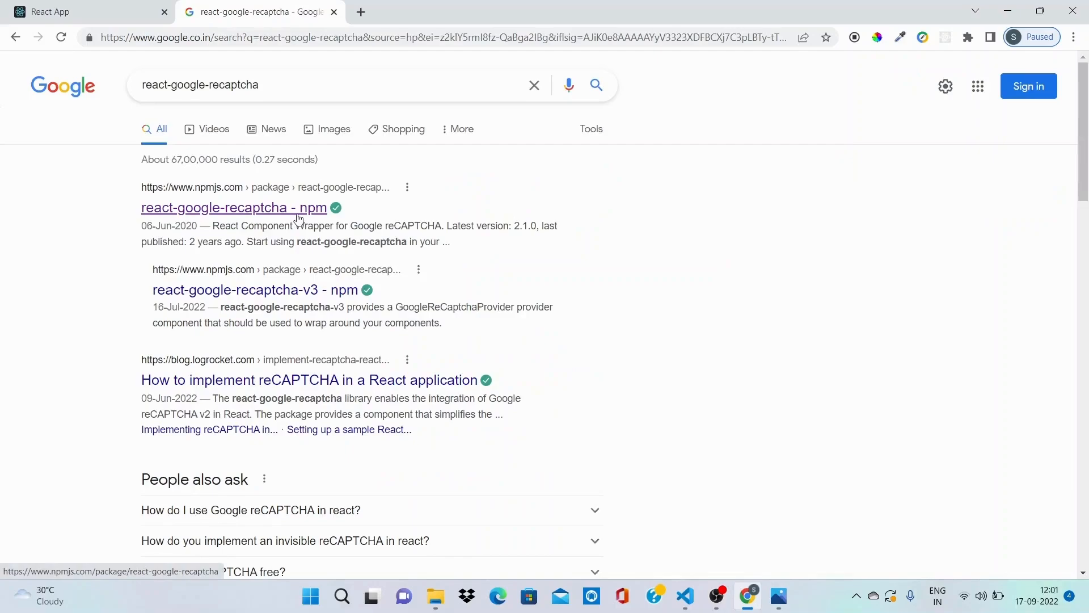
click(230, 207)
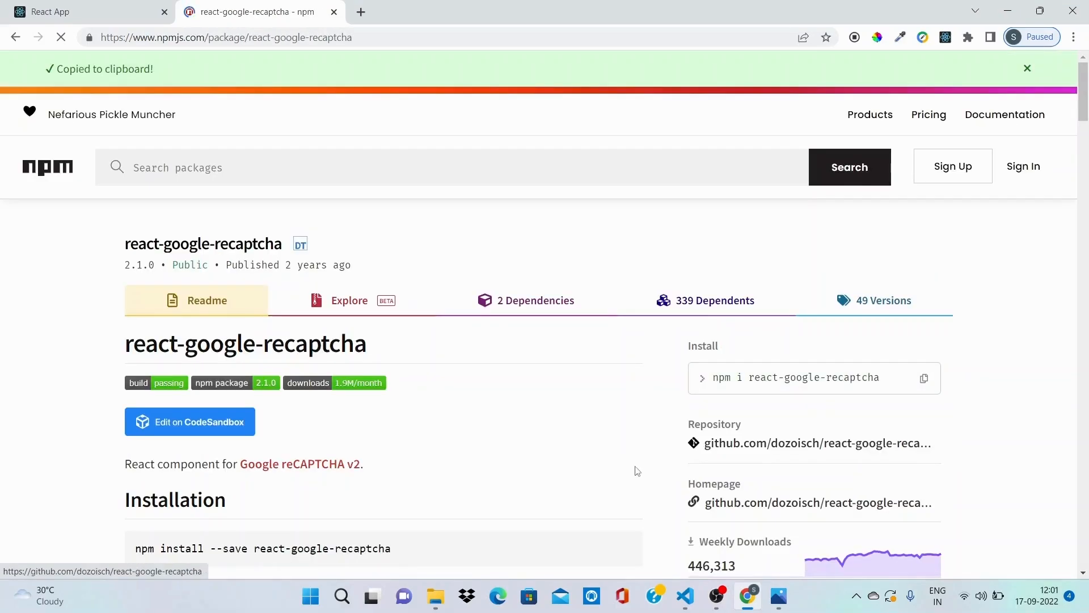
click(685, 595)
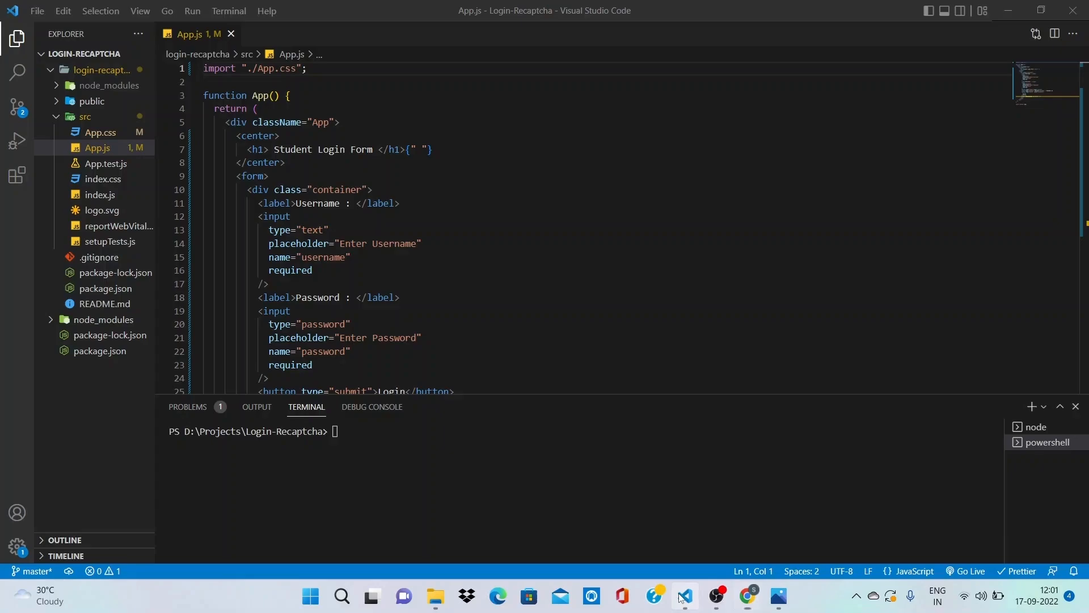
Run 'npm i react-google-recaptcha' in the integrated terminal.
text(npm i react-google-recaptcha)
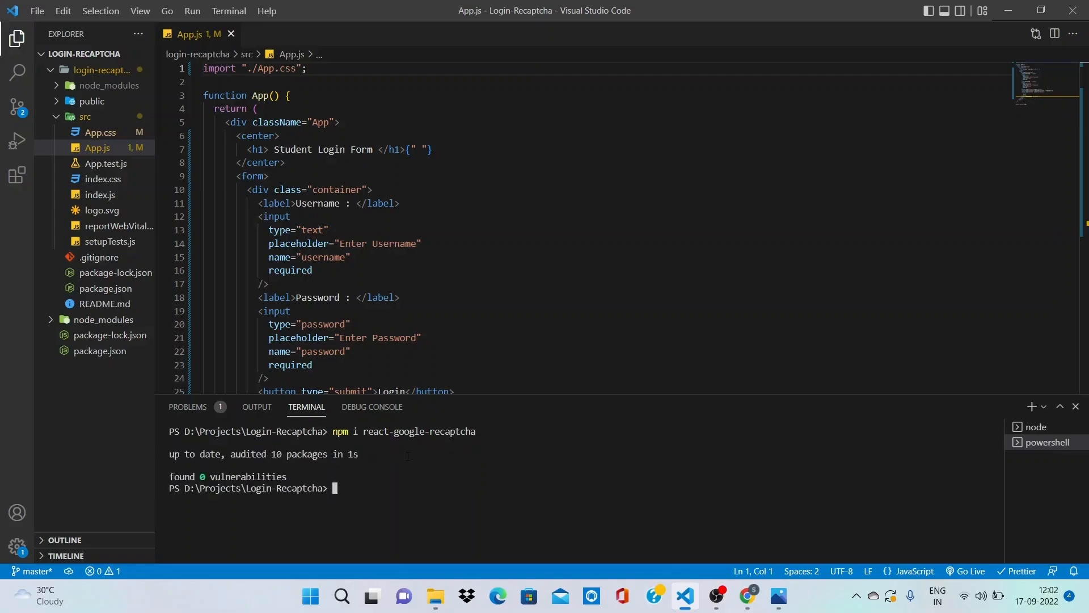
mouse_move(664, 518)
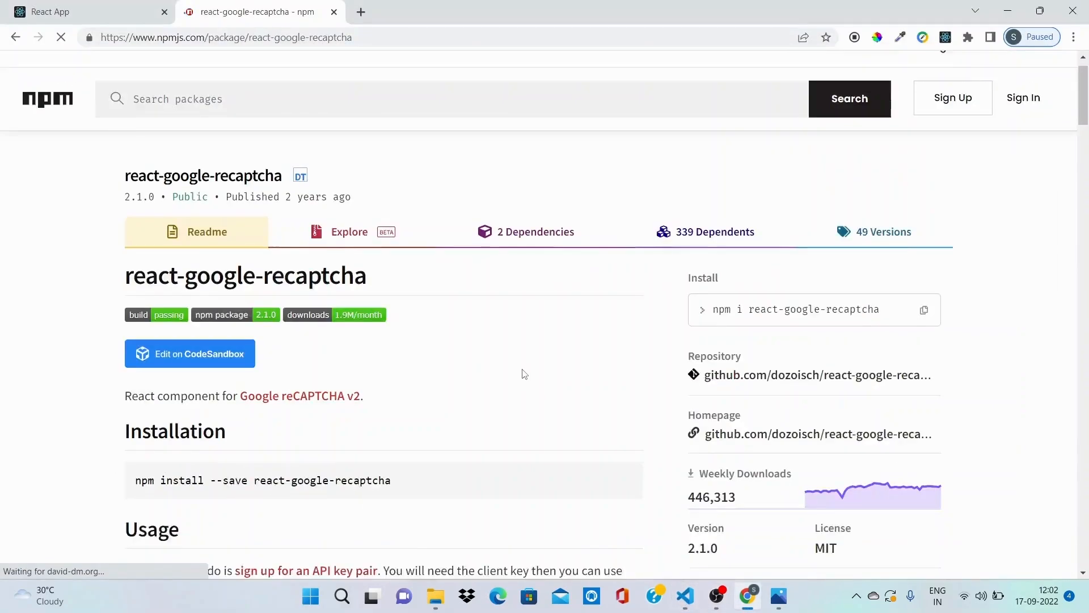
Import ReCAPTCHA from "react-google-recaptcha" at the top of App.js, copied from the npm example.
scroll(down, 3)
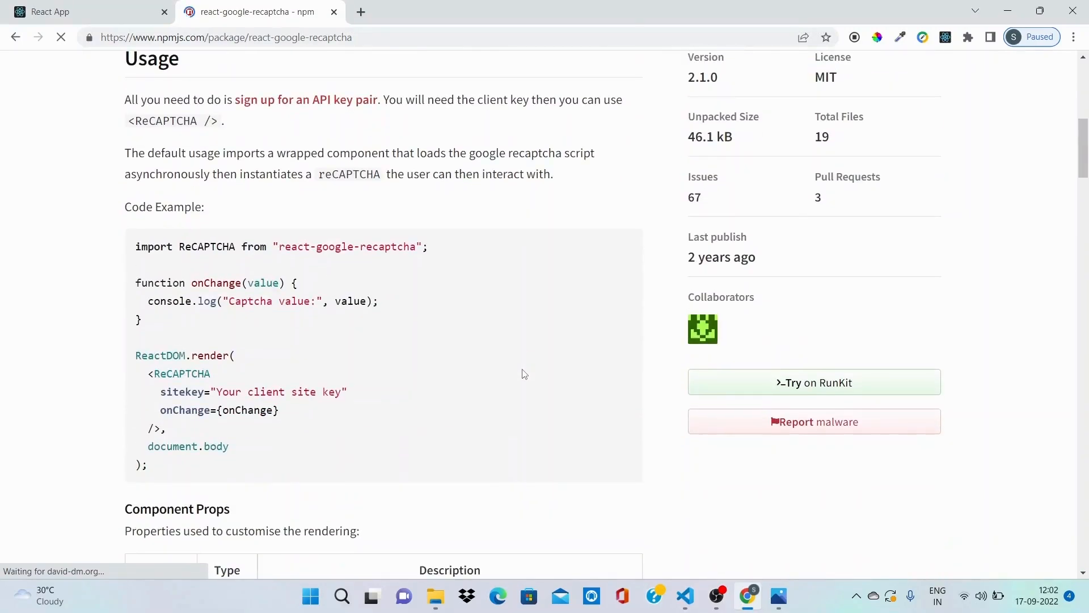
scroll(down, 3)
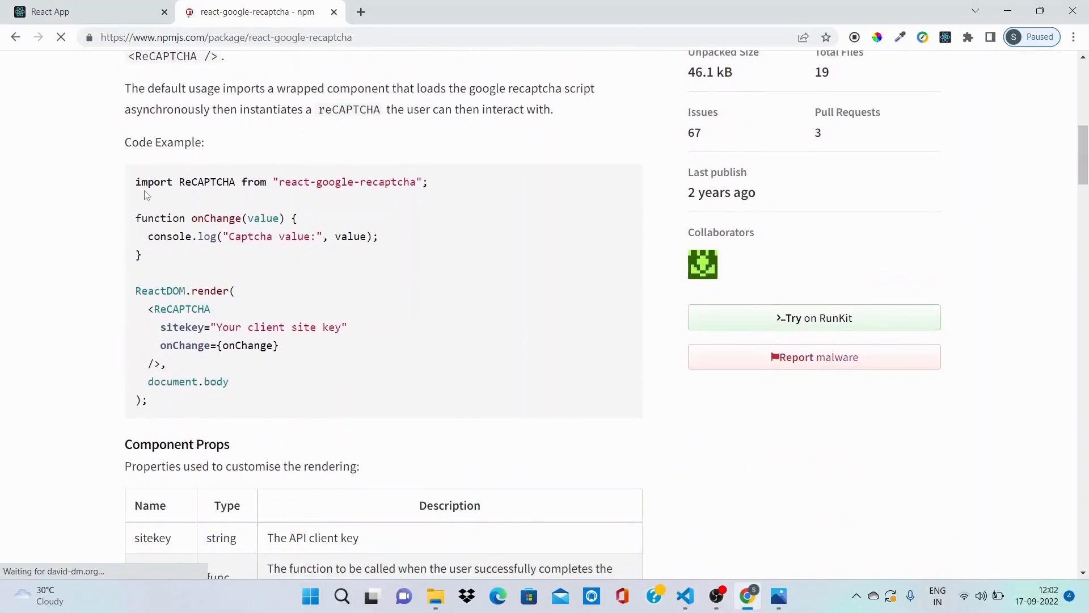
double_click(255, 181)
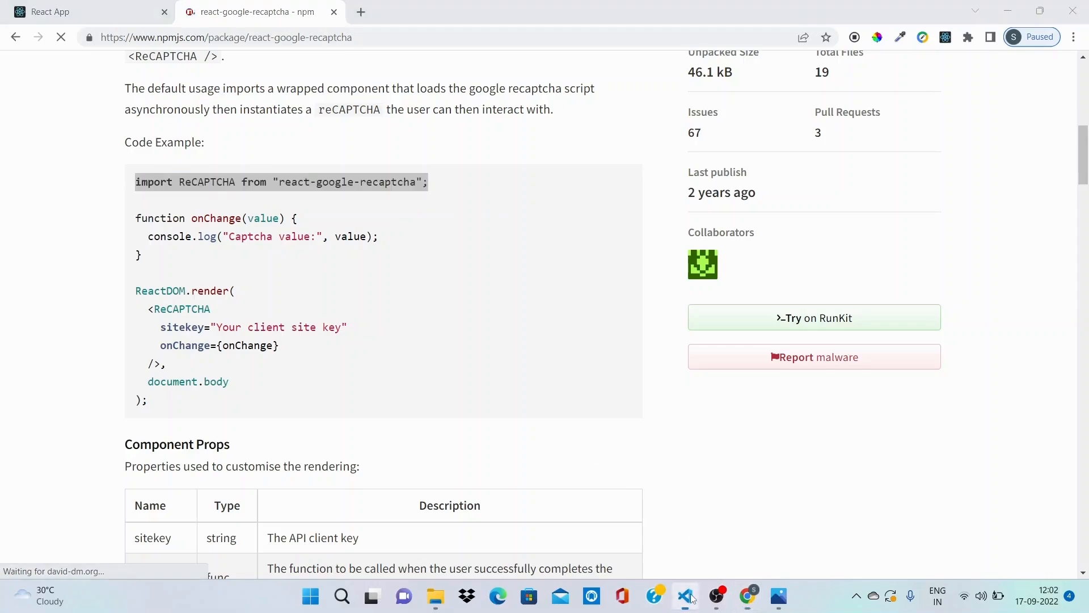
click(685, 595)
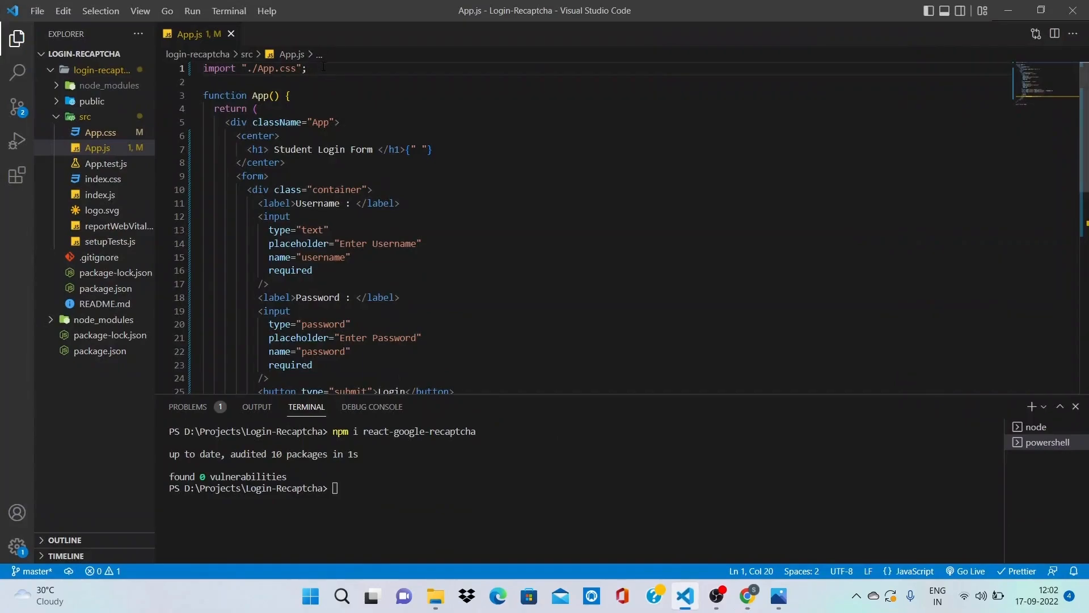
text(import ReCAPTCHA from "react-google-recaptcha";)
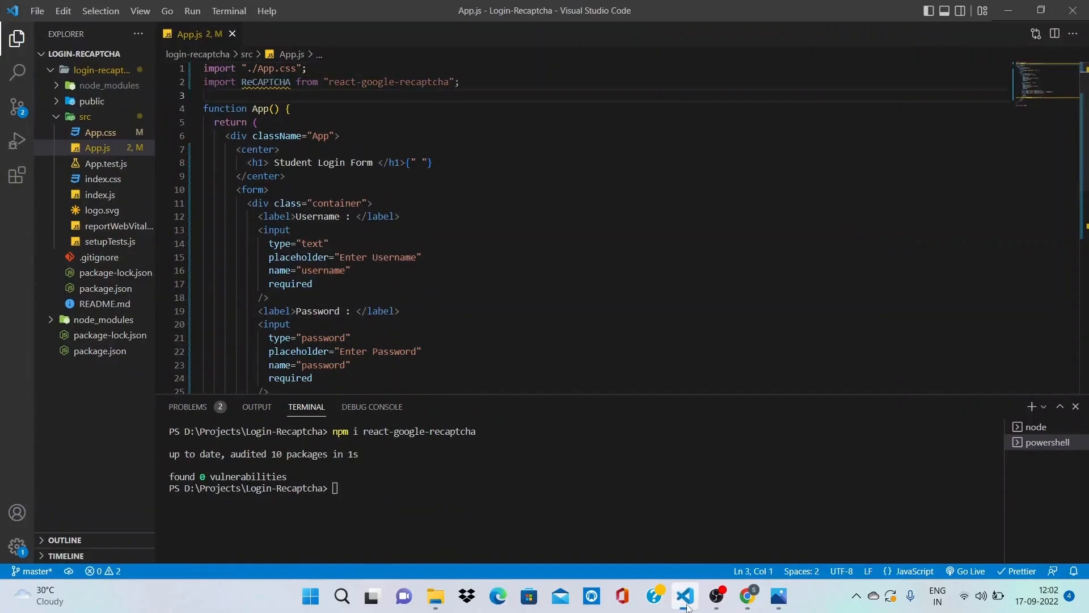
Render <ReCAPTCHA sitekey="Your client site key" onChange={onChange} /> above the Login button.
click(746, 596)
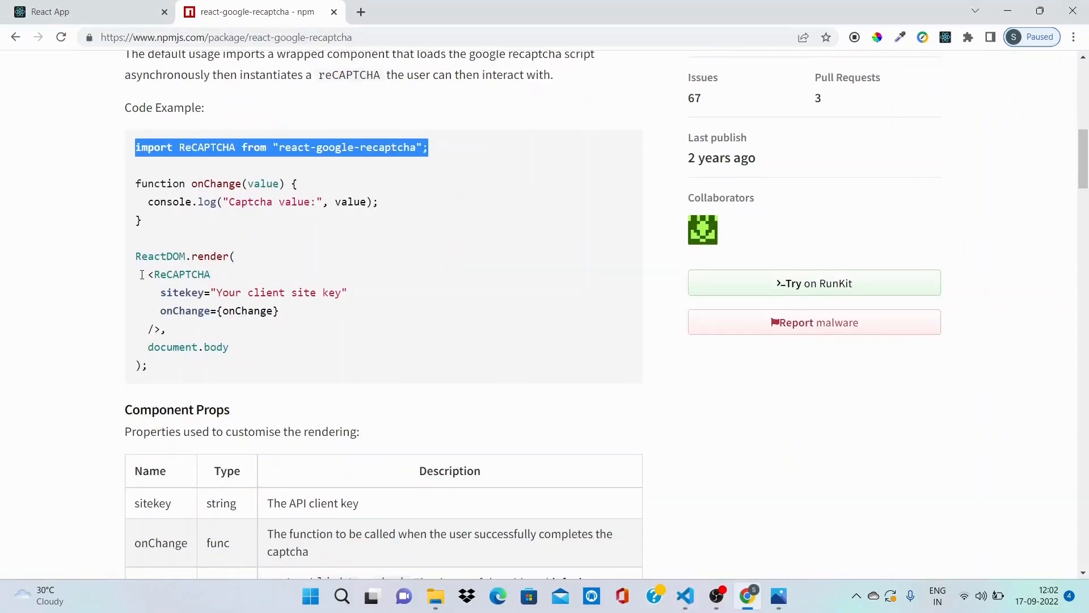
drag(144, 273, 166, 329)
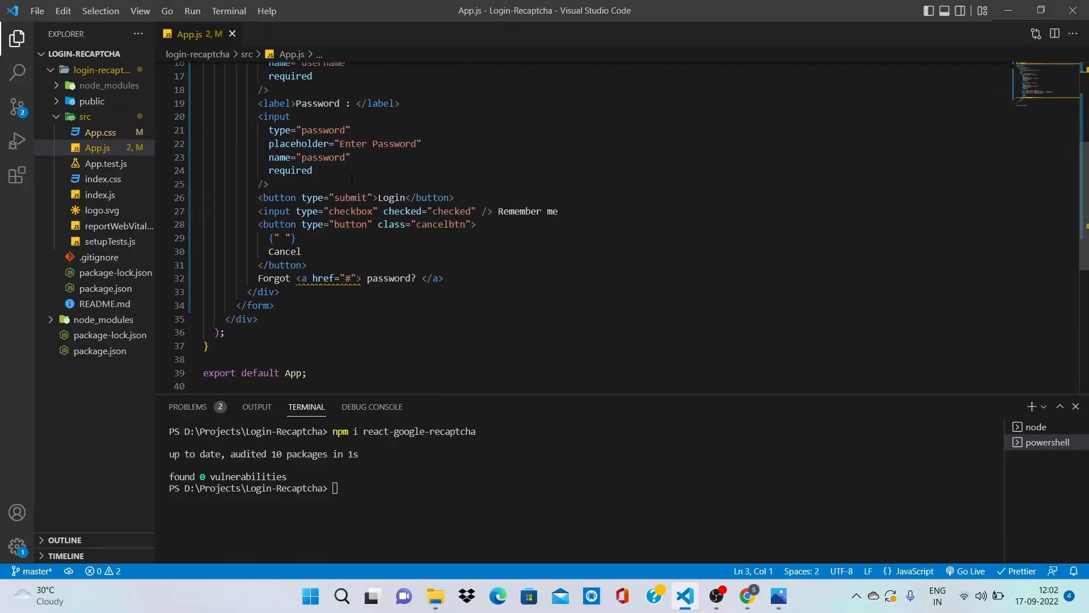
click(455, 197)
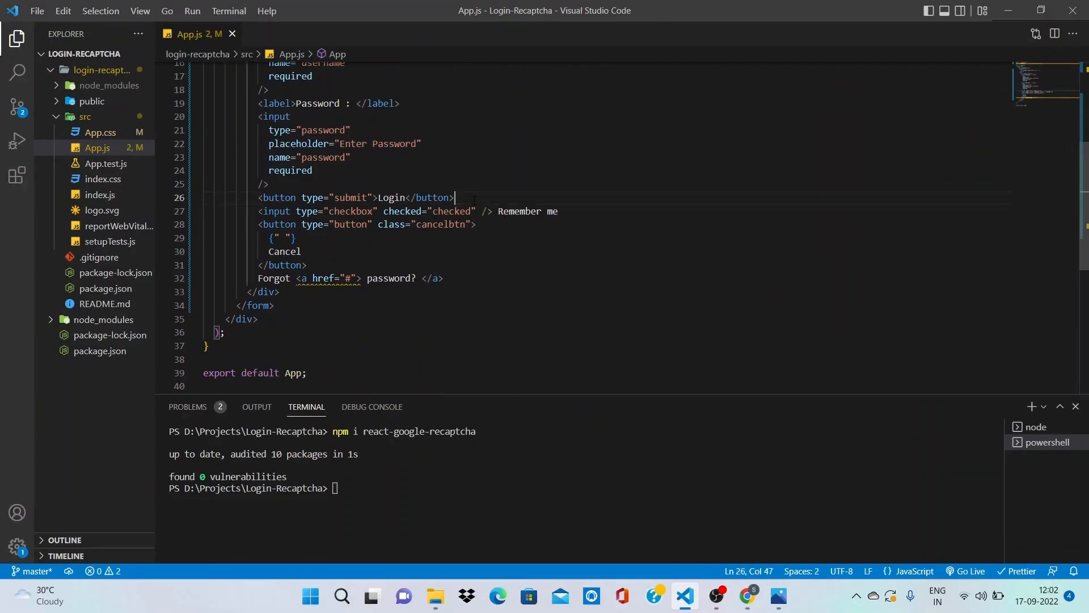
key(Enter)
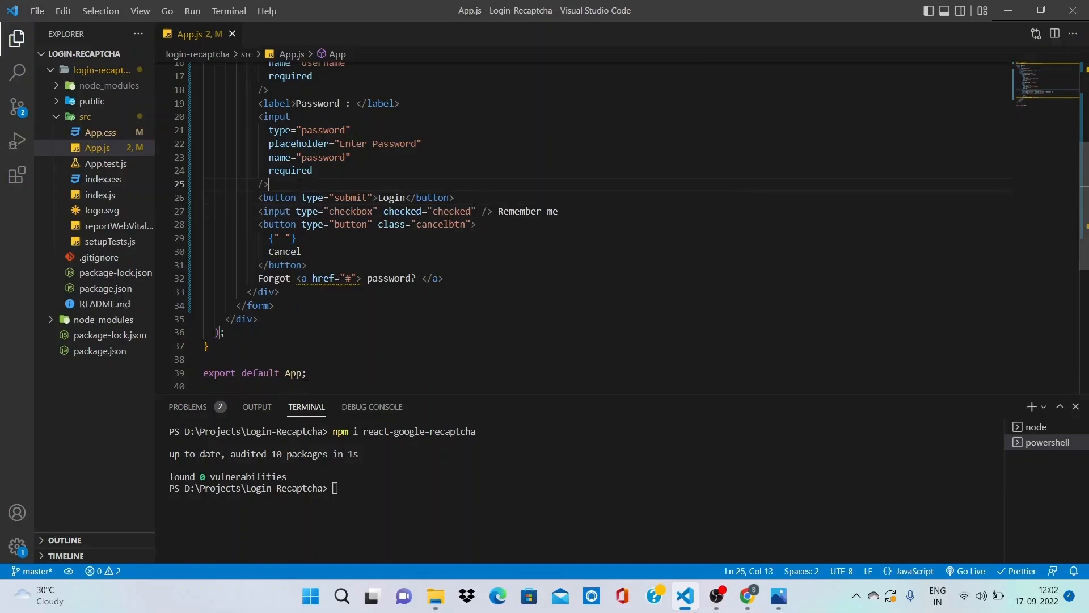
text(<ReCAPTCHA sitekey="Your client site key" onChange={onChange} />)
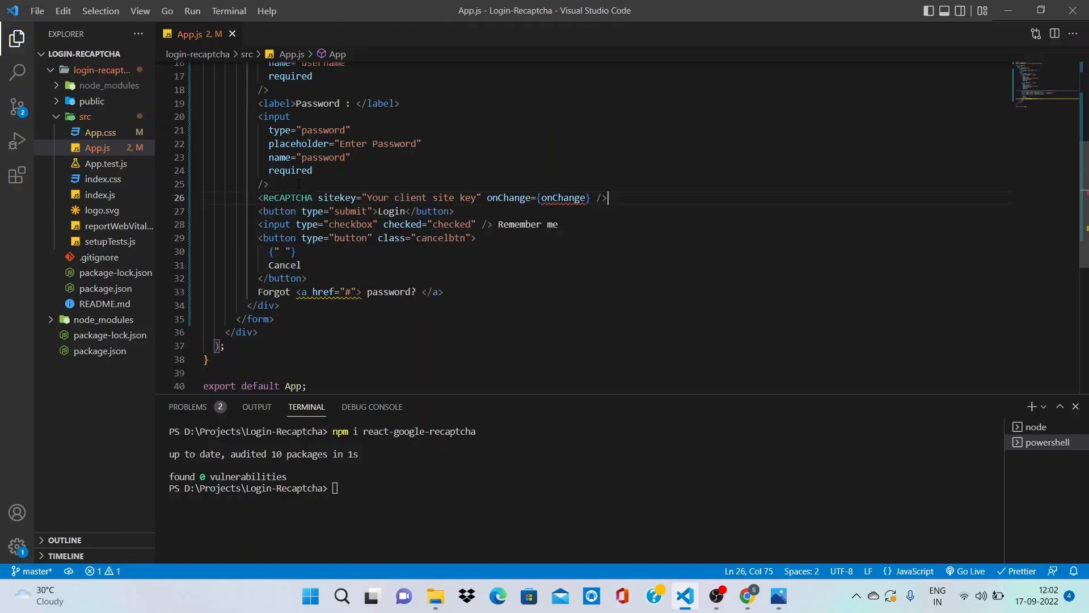
mouse_move(562, 197)
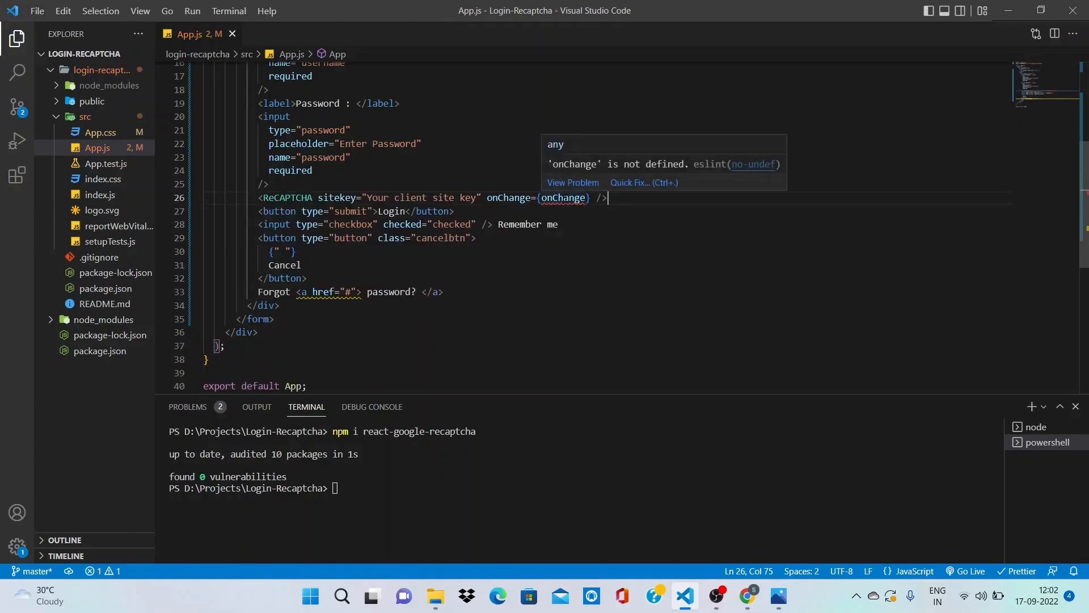
Define an empty 'const onChange = () => {};' handler and return to the browser.
double_click(564, 198)
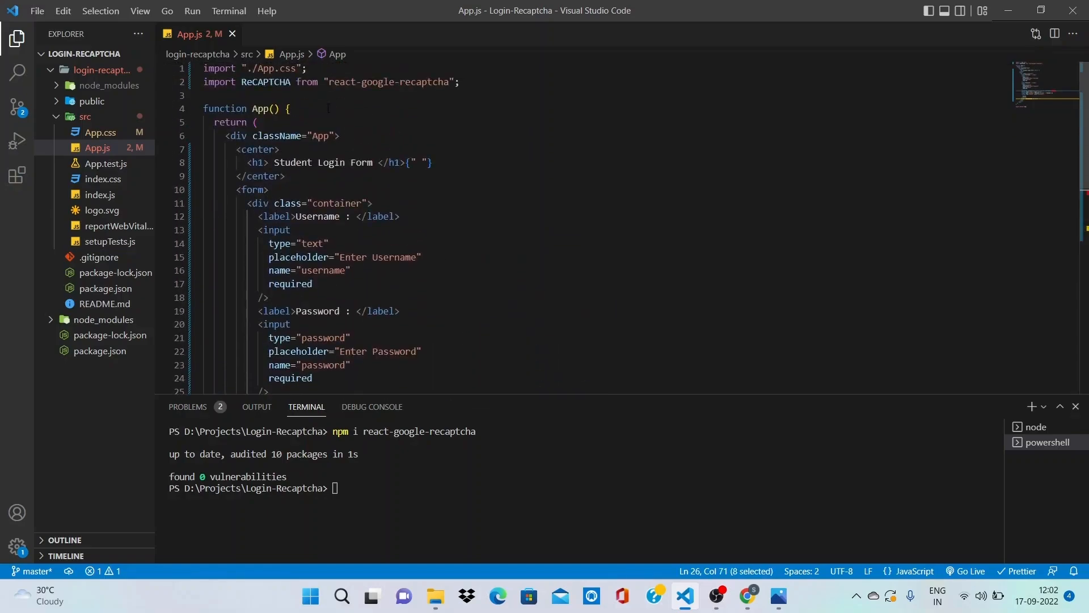
text(const)
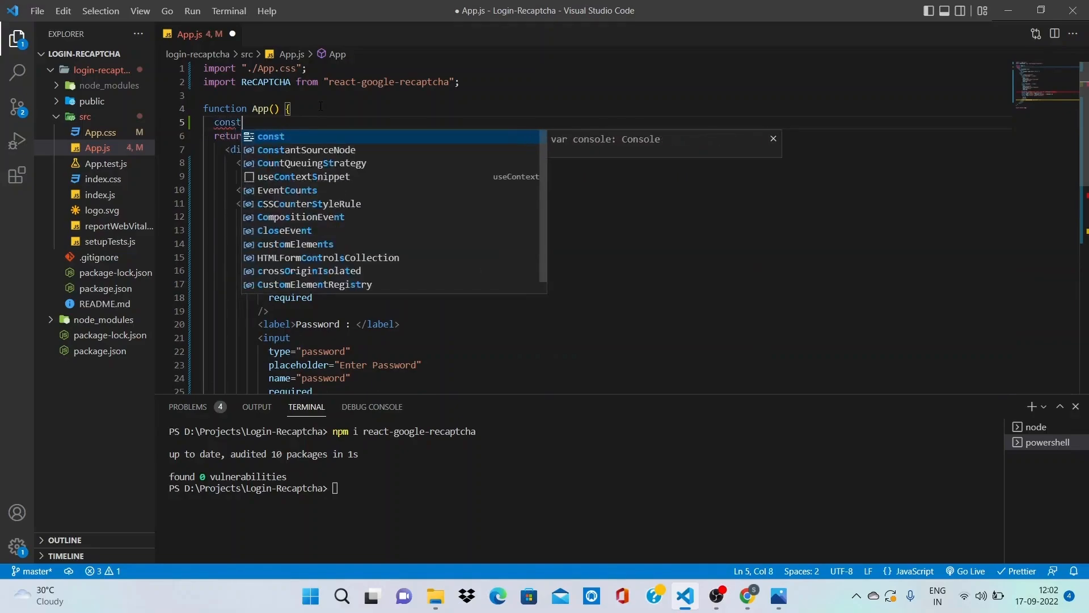
text(onChange)
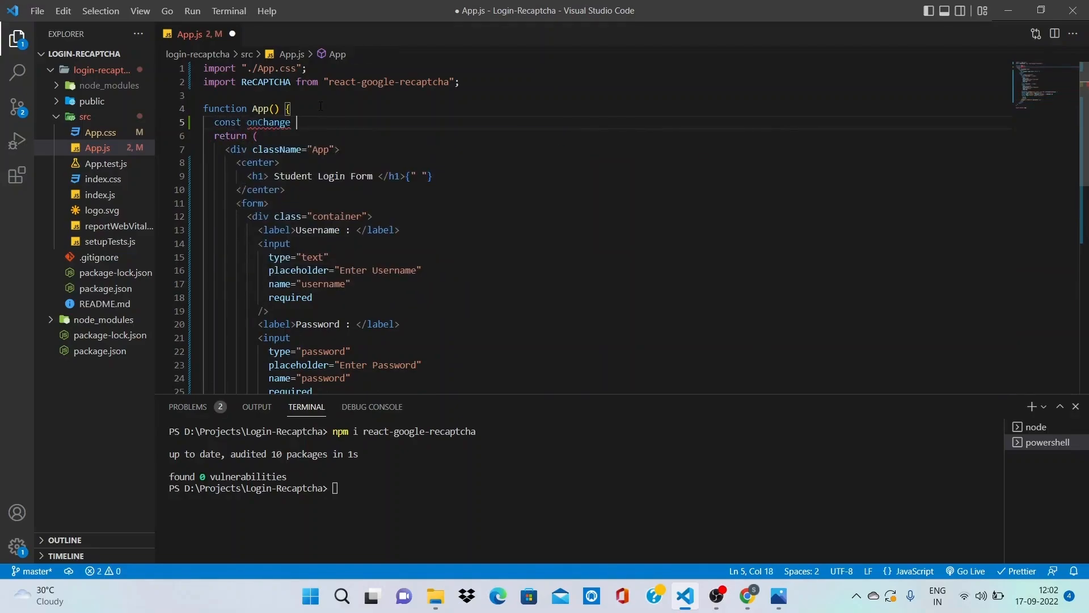
text(= () =>)
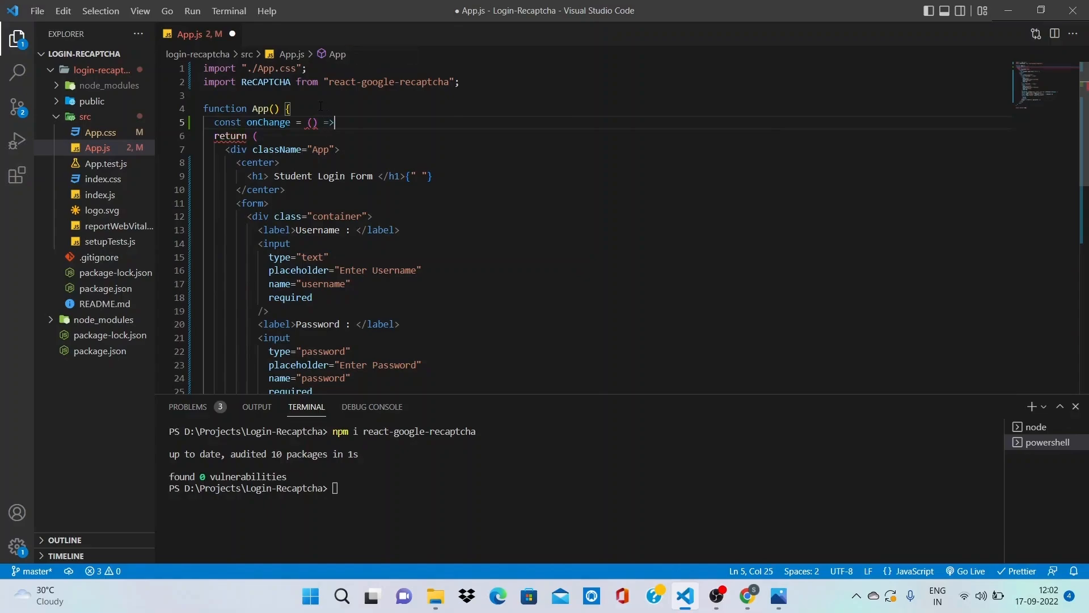
text({};)
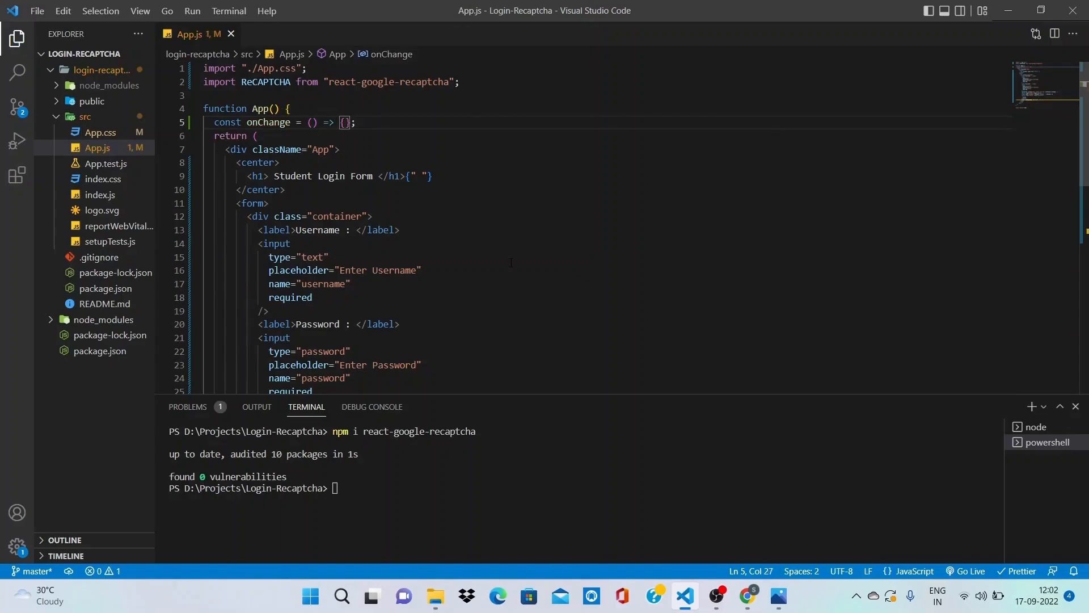
scroll(down, 3)
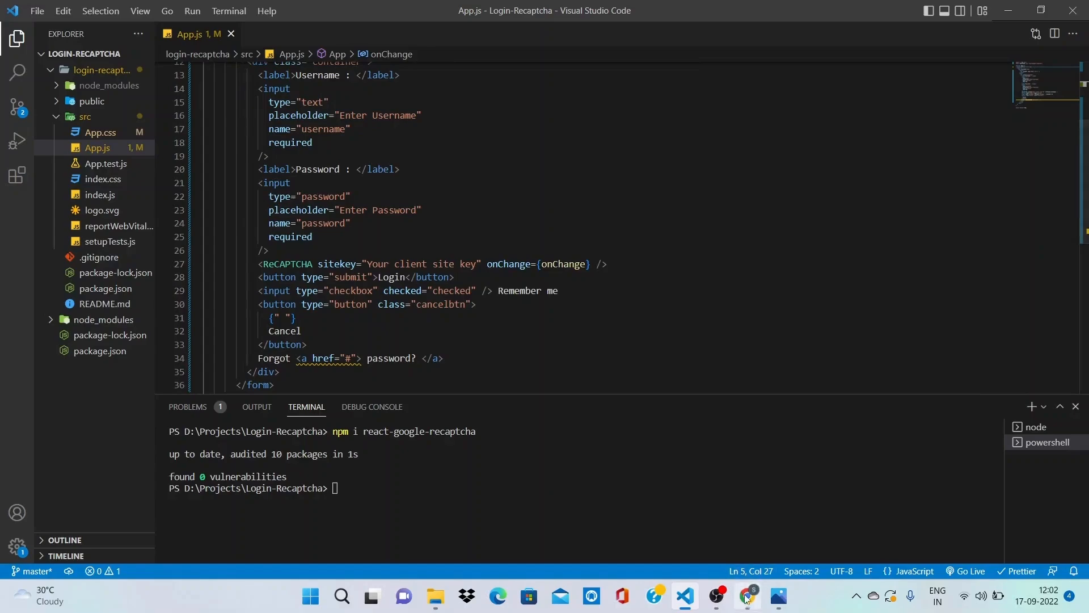
click(746, 596)
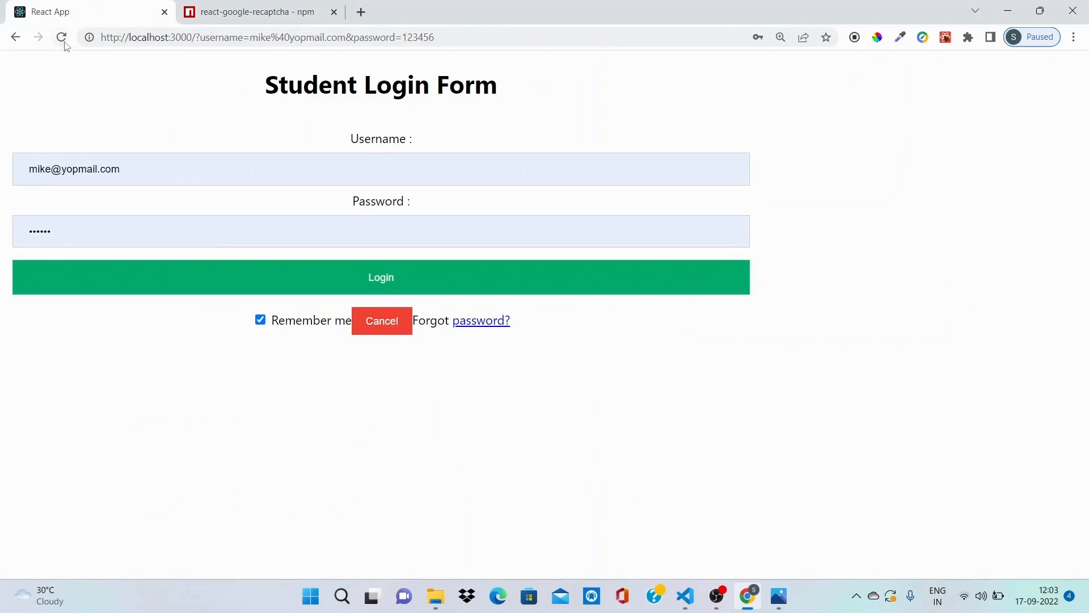
Reload the login page, inspect the reCAPTCHA widget's console error, then close DevTools and start a new tab.
click(61, 36)
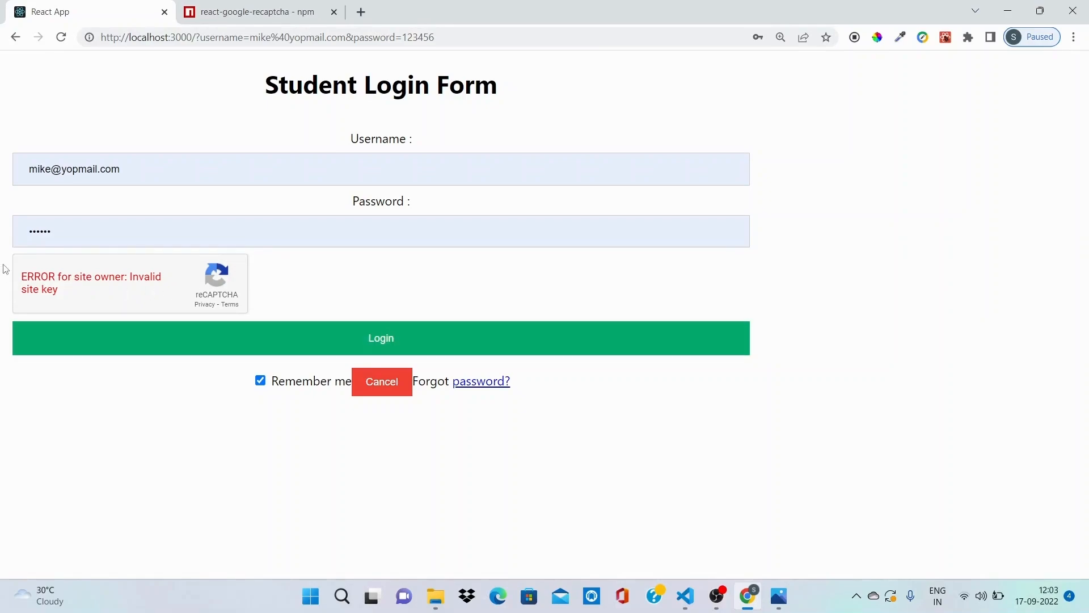
mouse_move(189, 270)
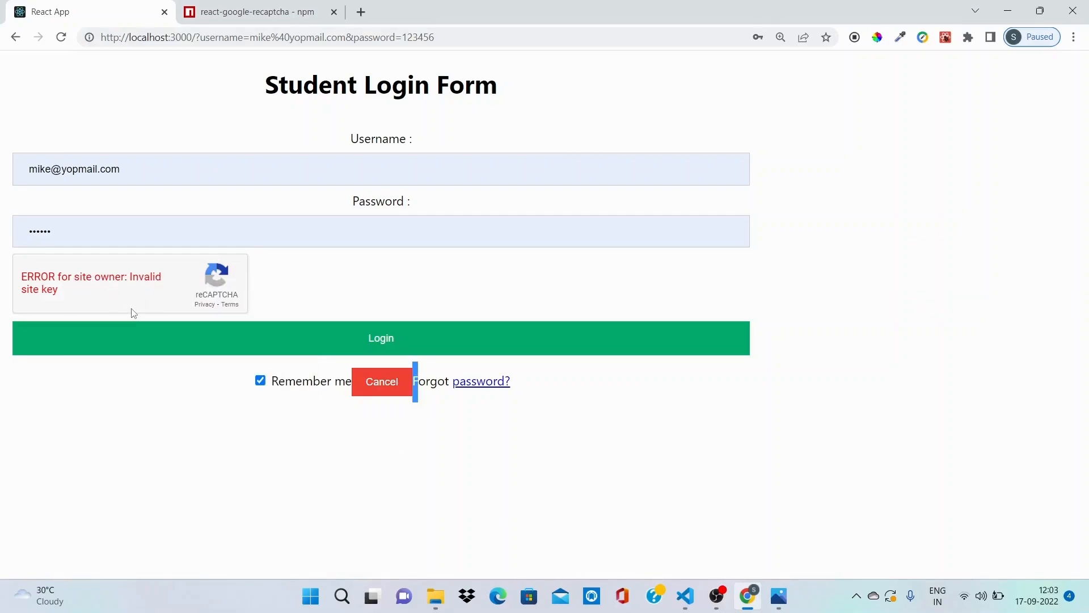
right_click(134, 313)
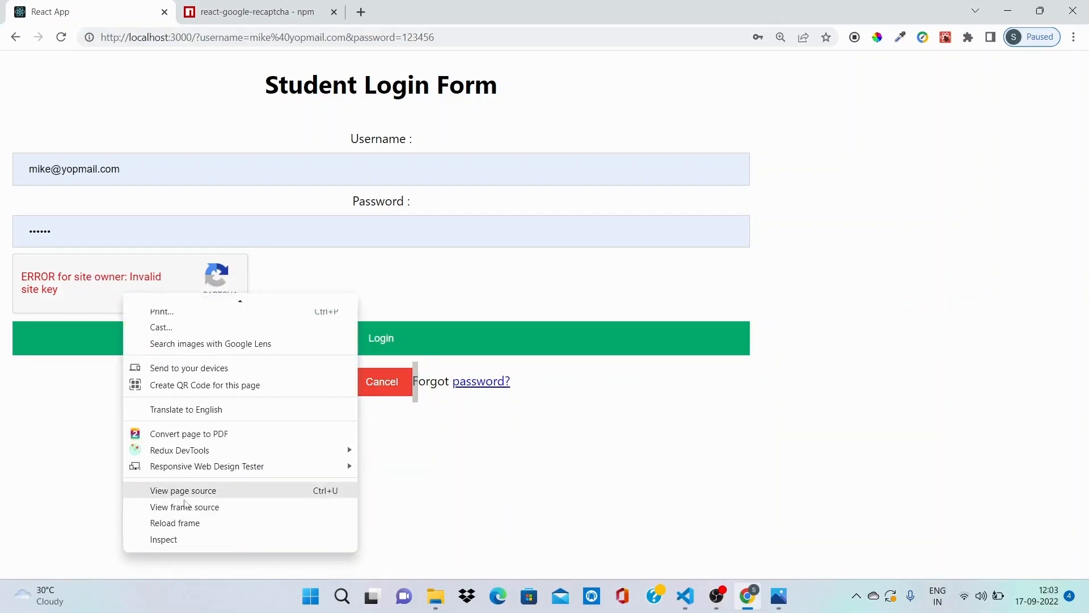
click(164, 538)
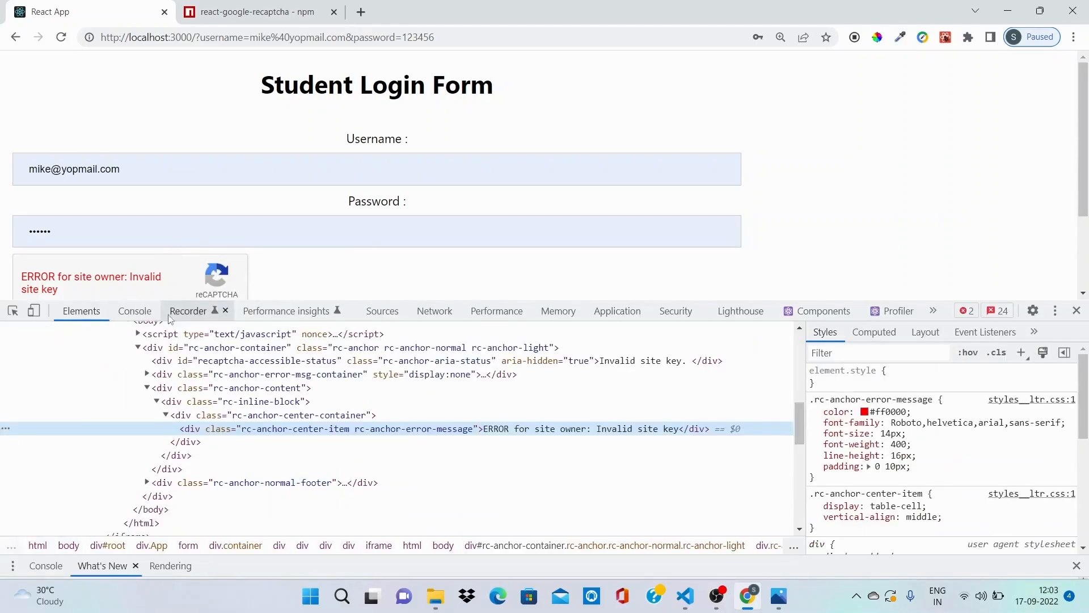
click(135, 311)
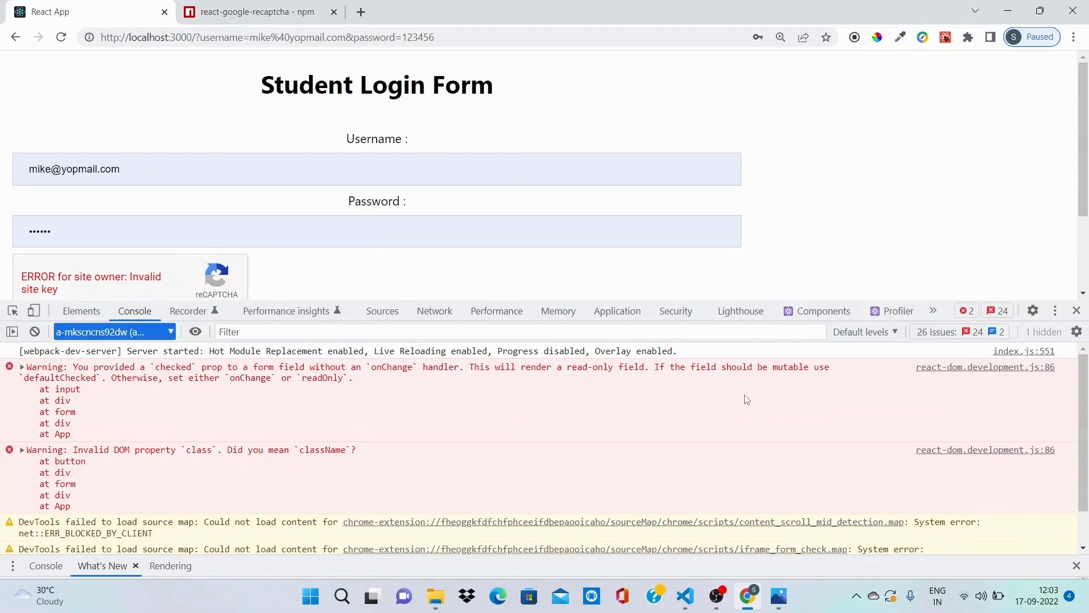
click(1076, 310)
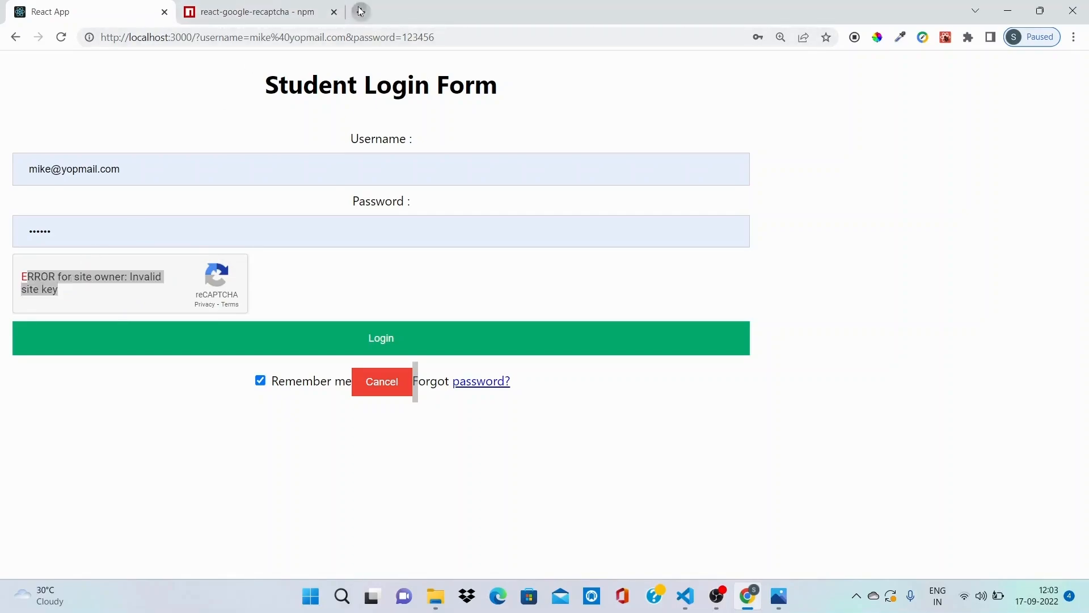
click(361, 11)
text(react)
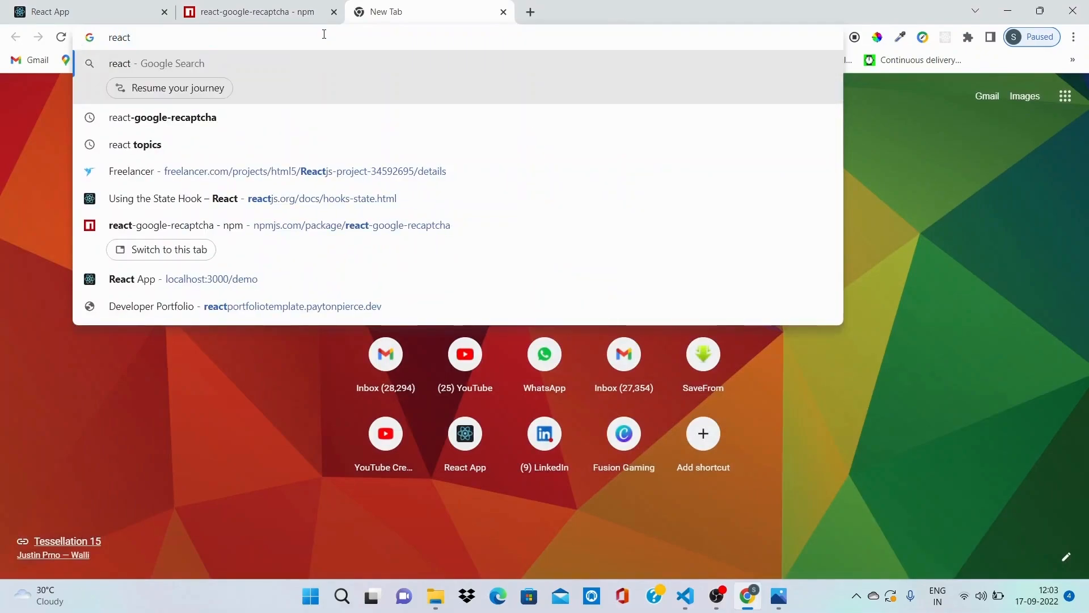
Search 'google recaptcha', open the reCAPTCHA - Google result and go to the v3 Admin Console.
text(google recaptcha)
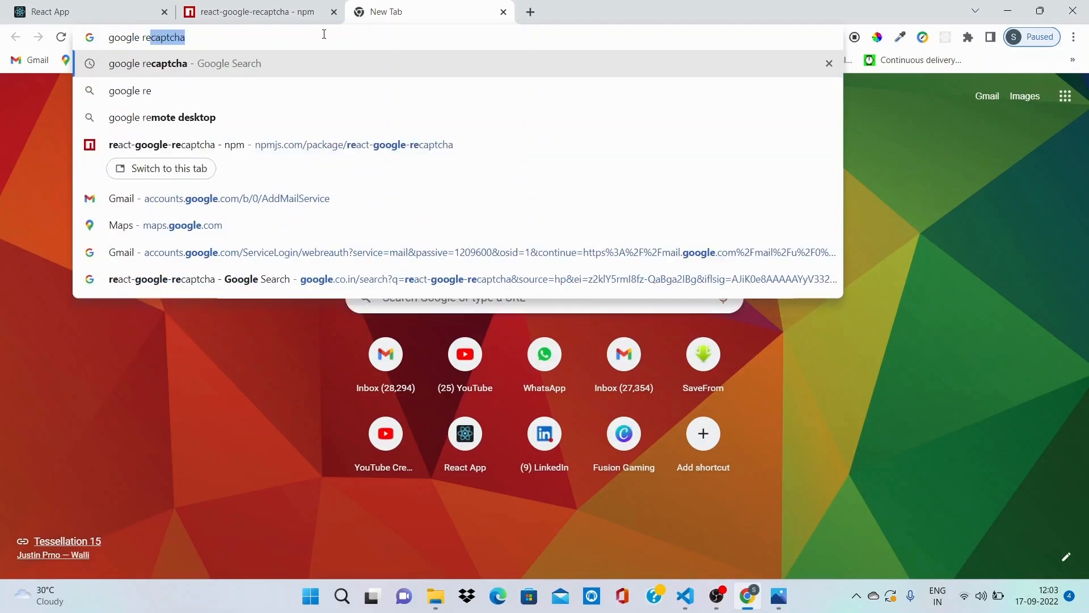
key(Enter)
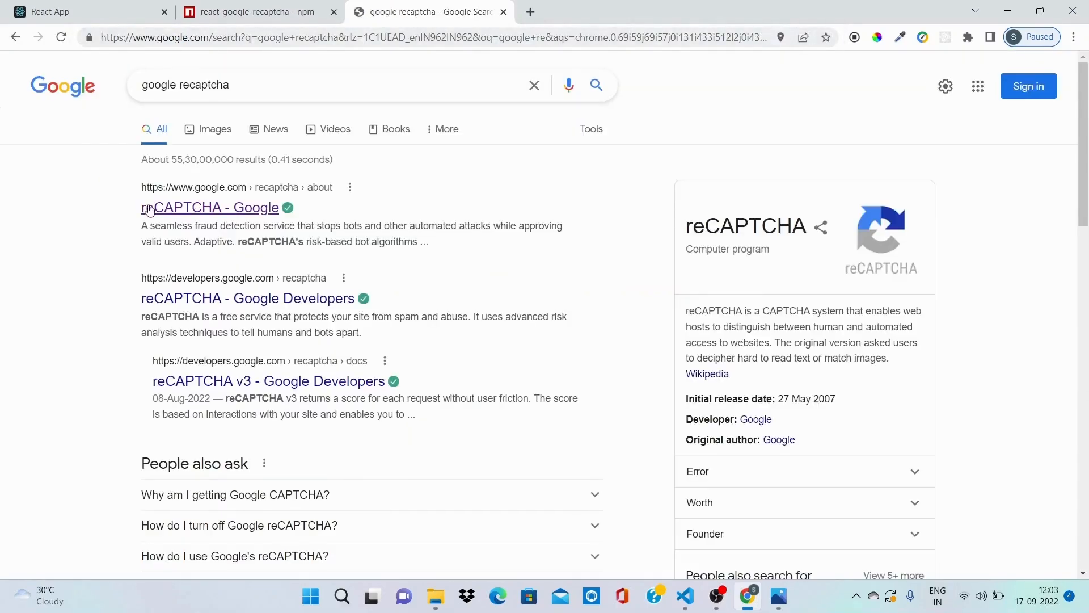
click(200, 206)
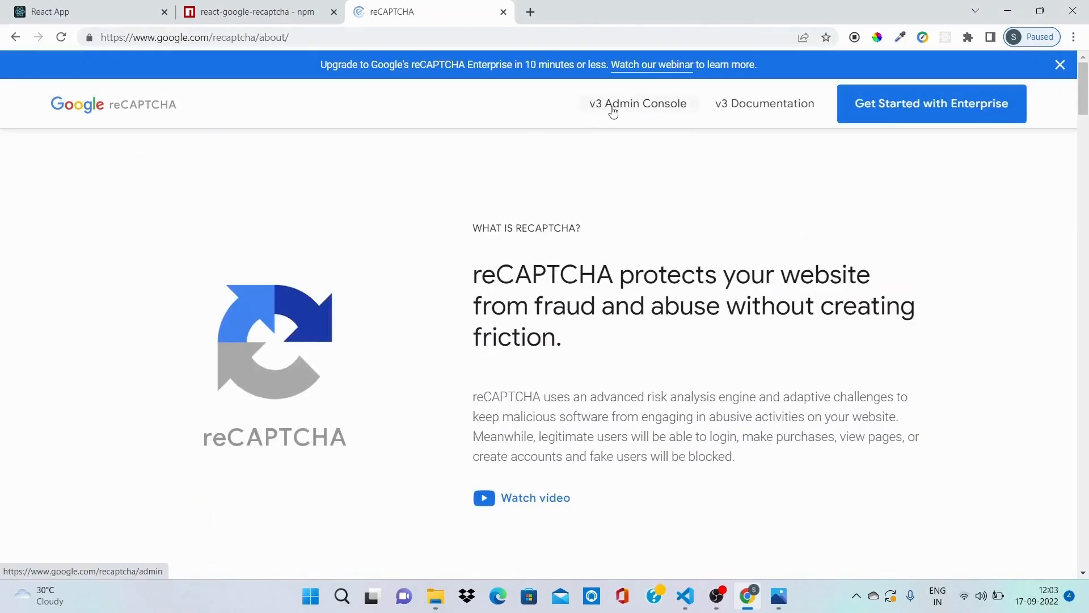
click(638, 103)
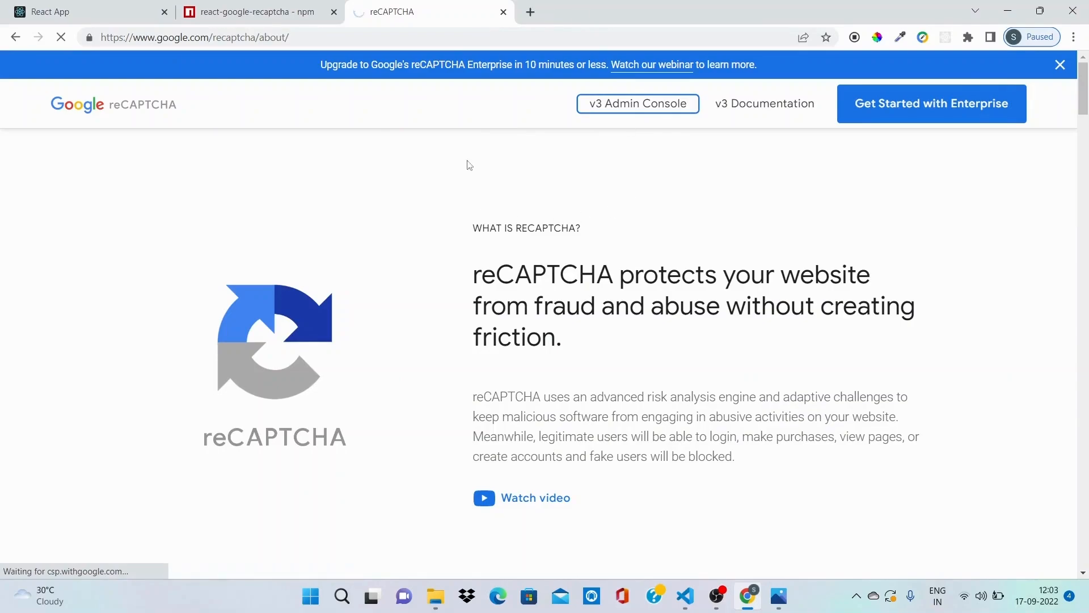
click(637, 104)
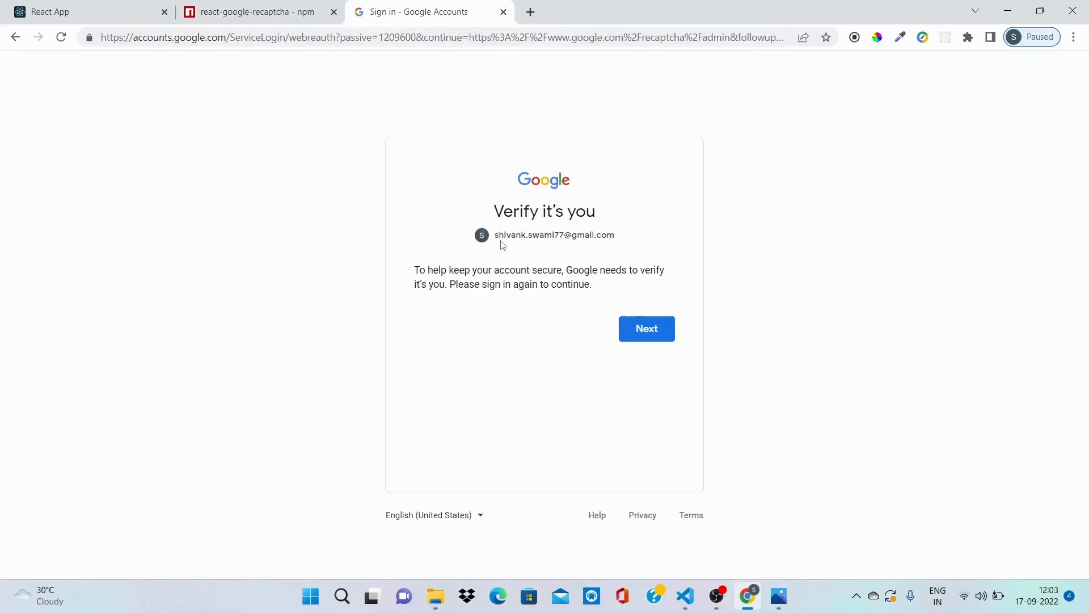
Sign in with the Google account to reach the Register a new site form.
click(646, 329)
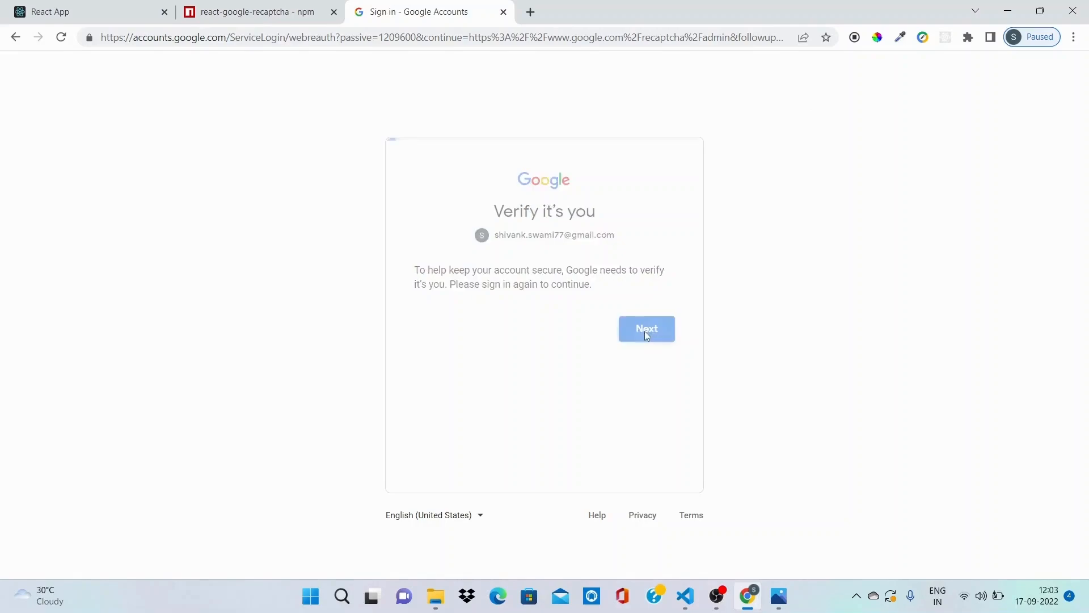
click(646, 329)
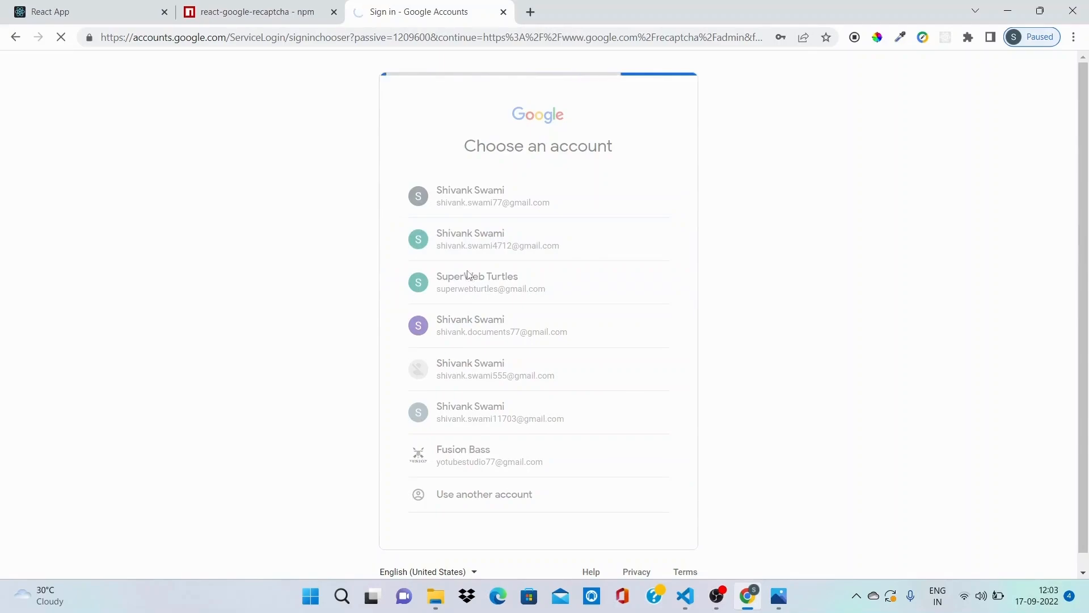
click(496, 238)
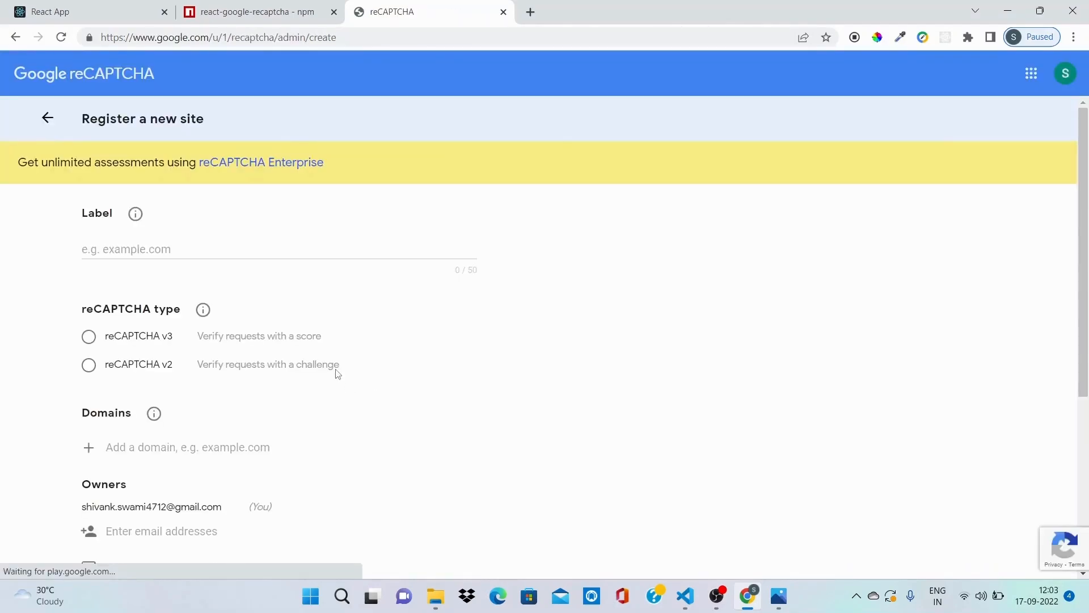
Select reCAPTCHA v2 with the "I'm not a robot" checkbox and activate the Domains field.
scroll(down, 3)
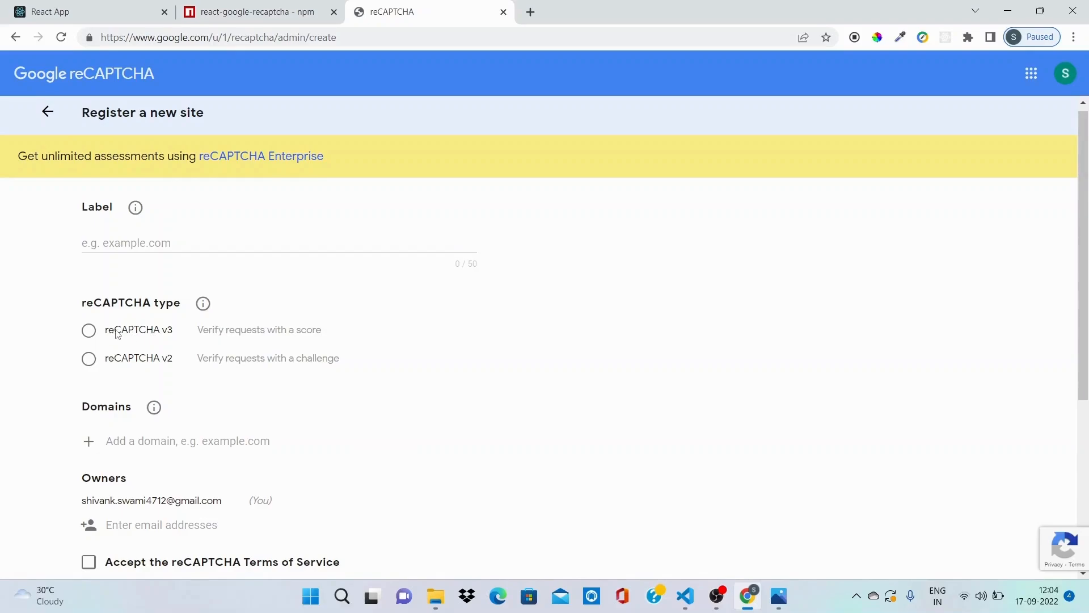
mouse_move(224, 337)
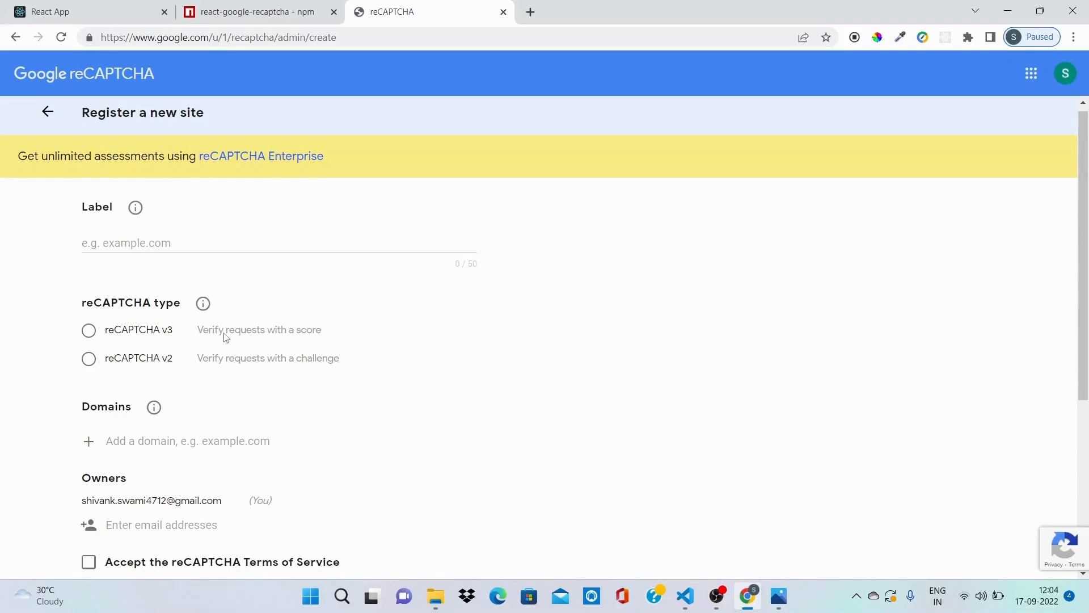
click(88, 357)
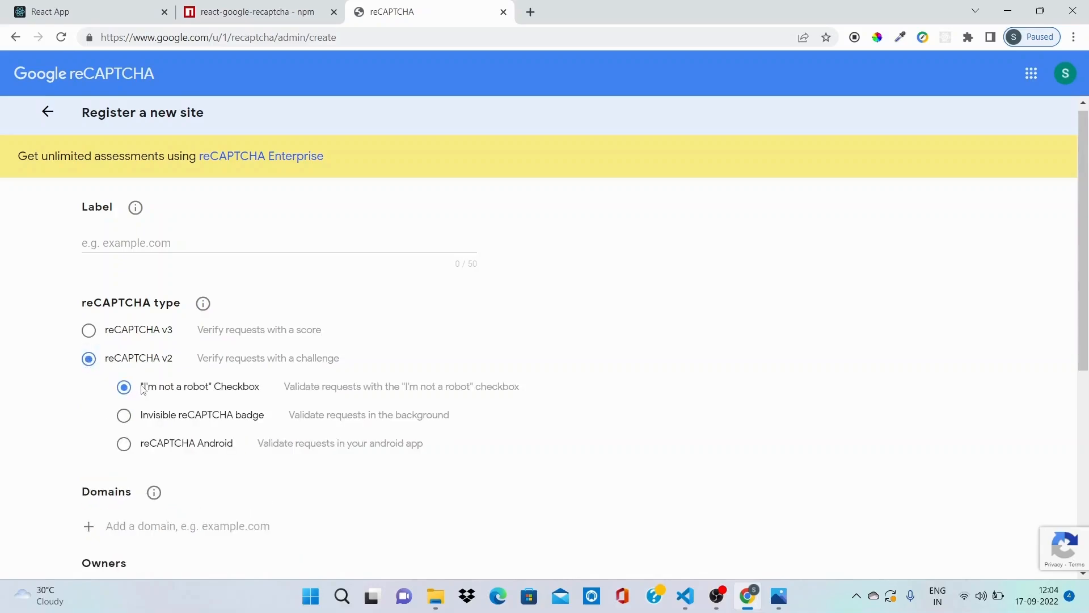
mouse_move(267, 388)
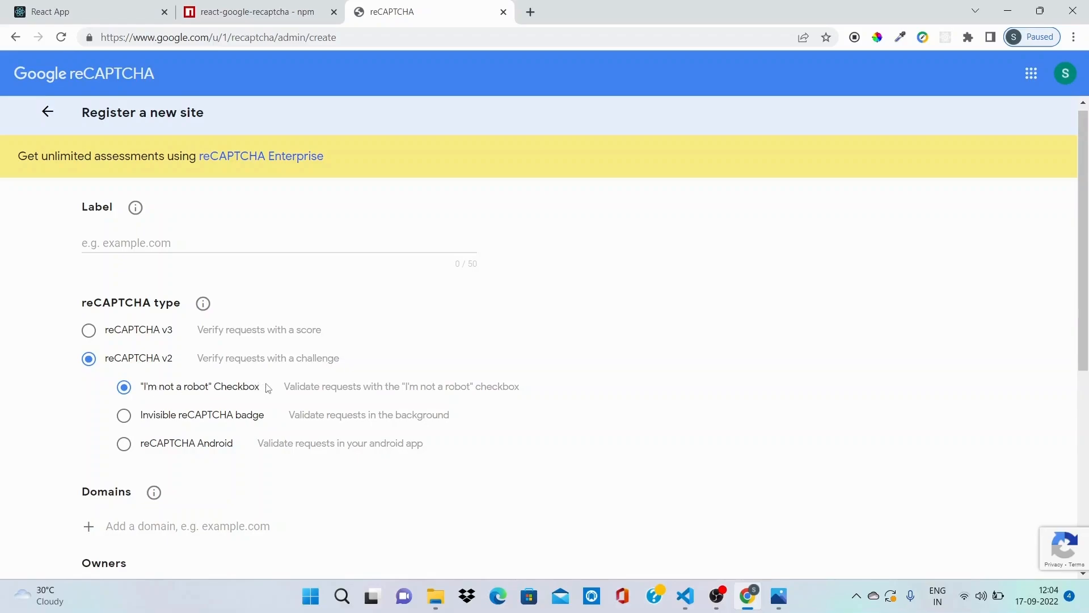
click(89, 330)
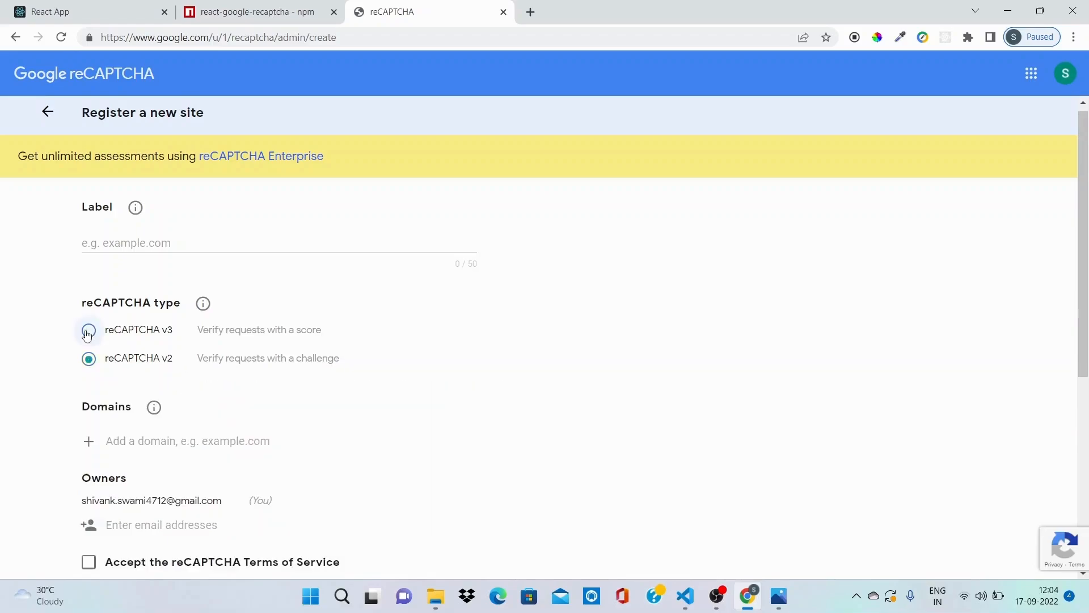
click(89, 329)
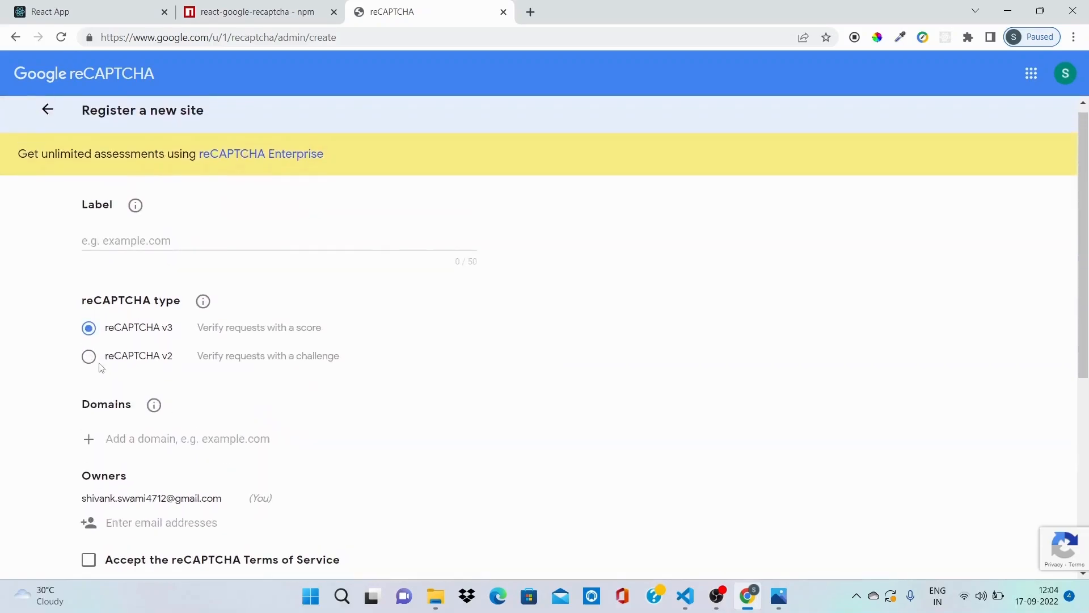
click(88, 356)
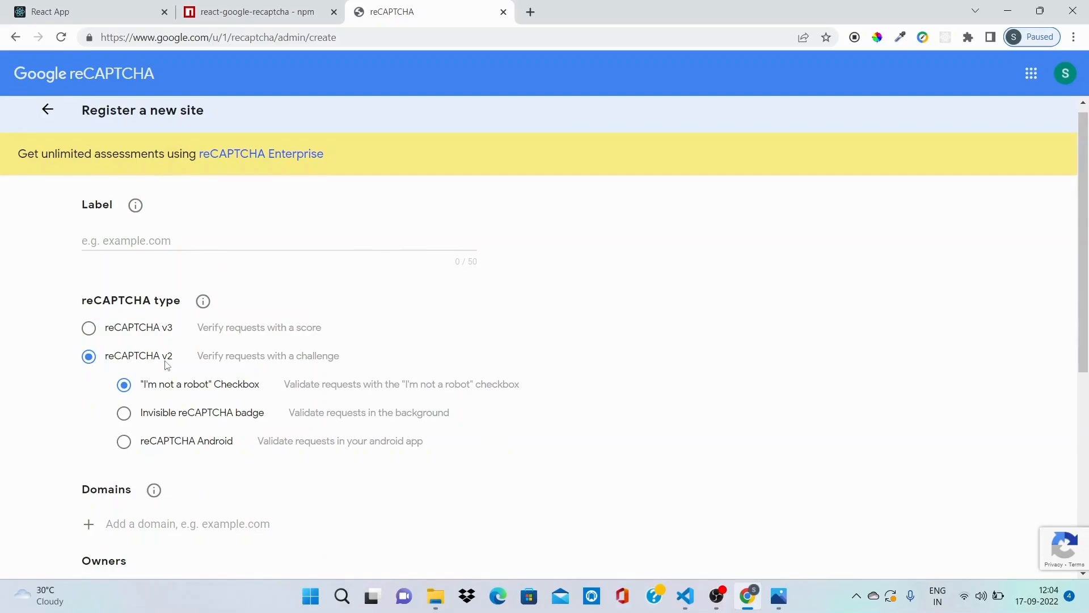
scroll(down, 3)
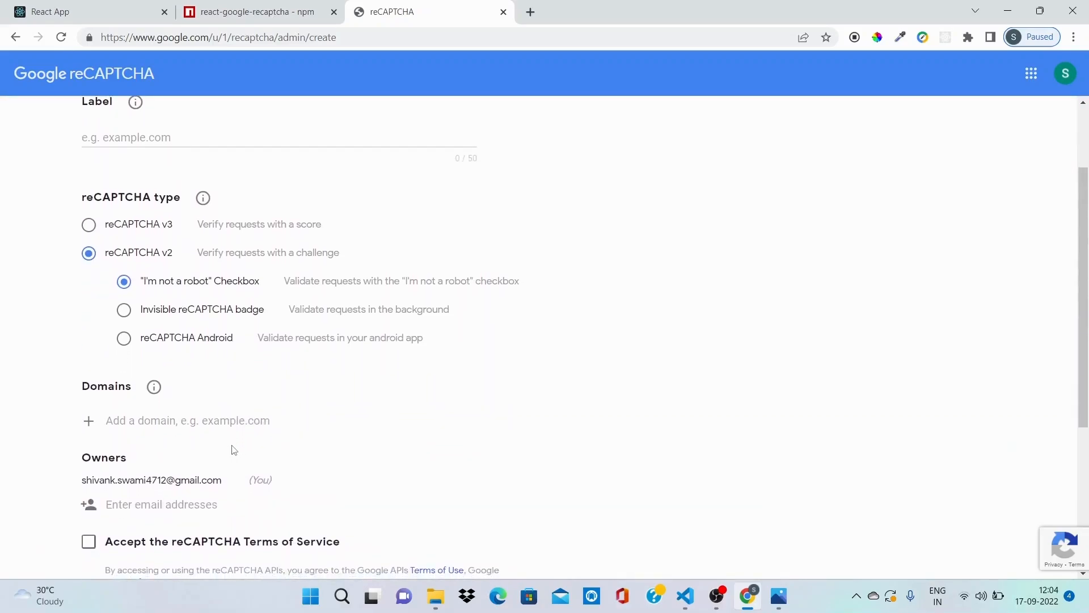
click(170, 419)
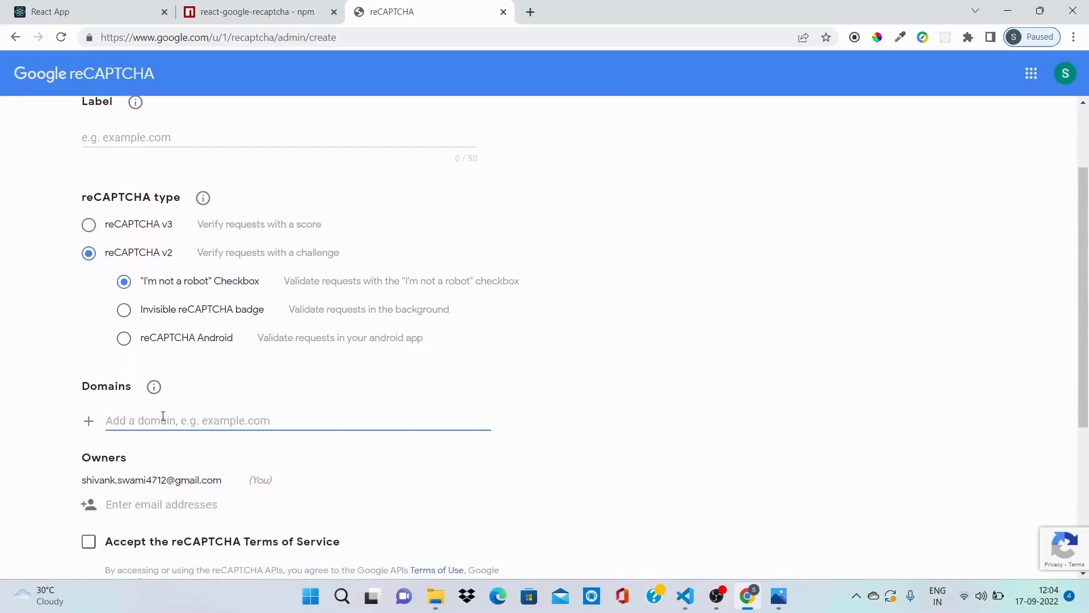
mouse_move(143, 409)
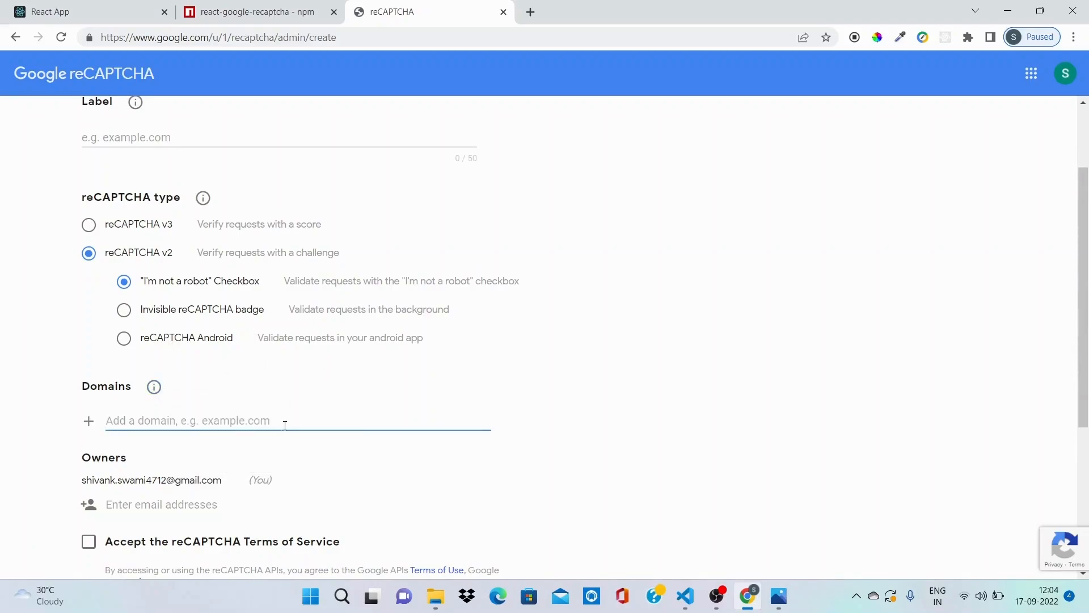
mouse_move(341, 438)
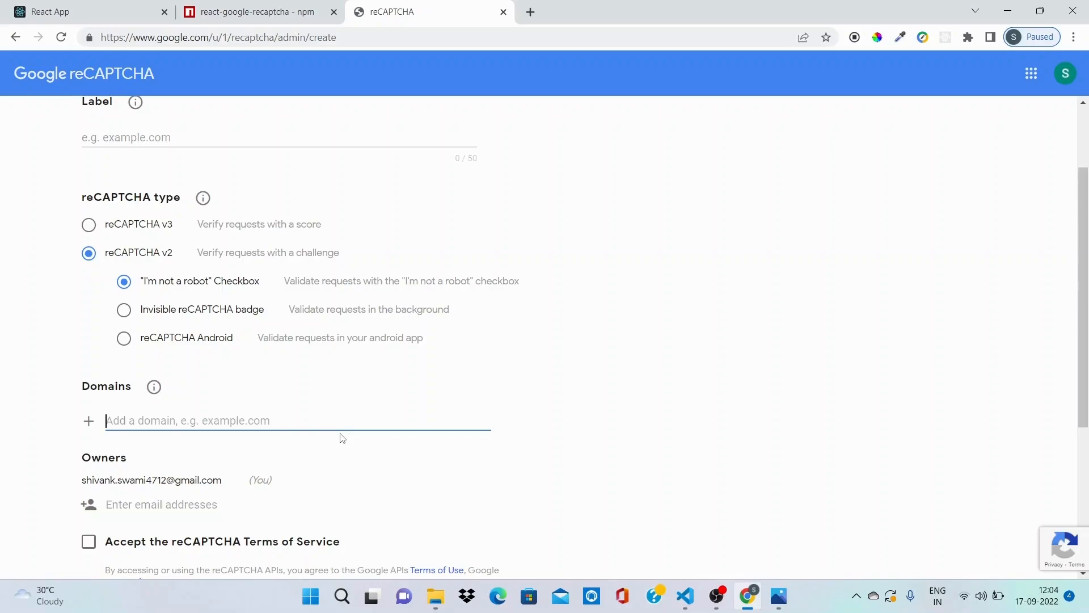
mouse_move(231, 404)
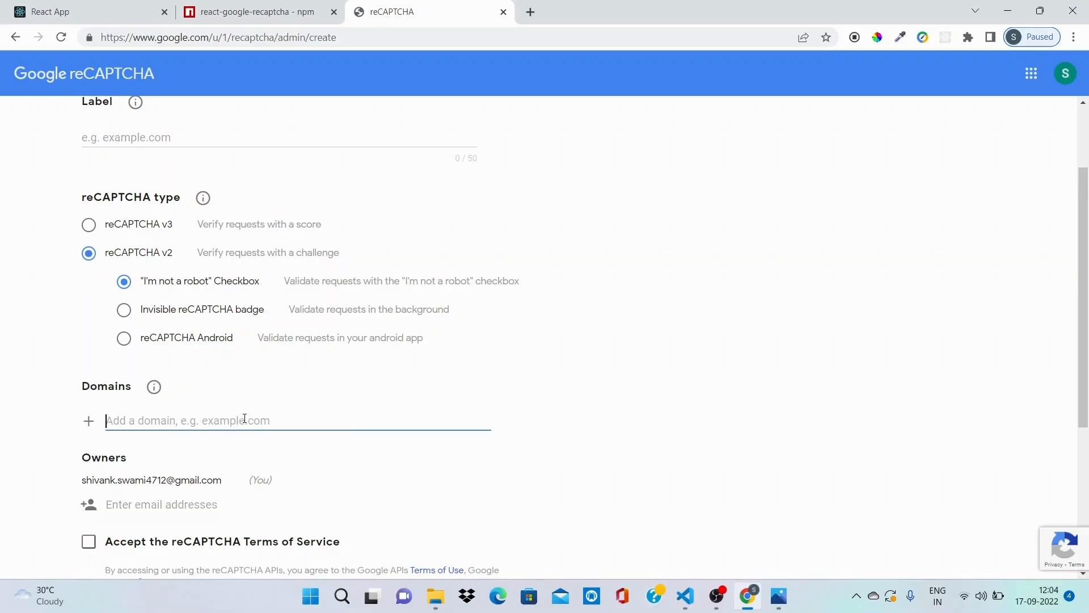
Add localhost and 127.0.0.1 as domains and scroll down the registration form.
click(51, 11)
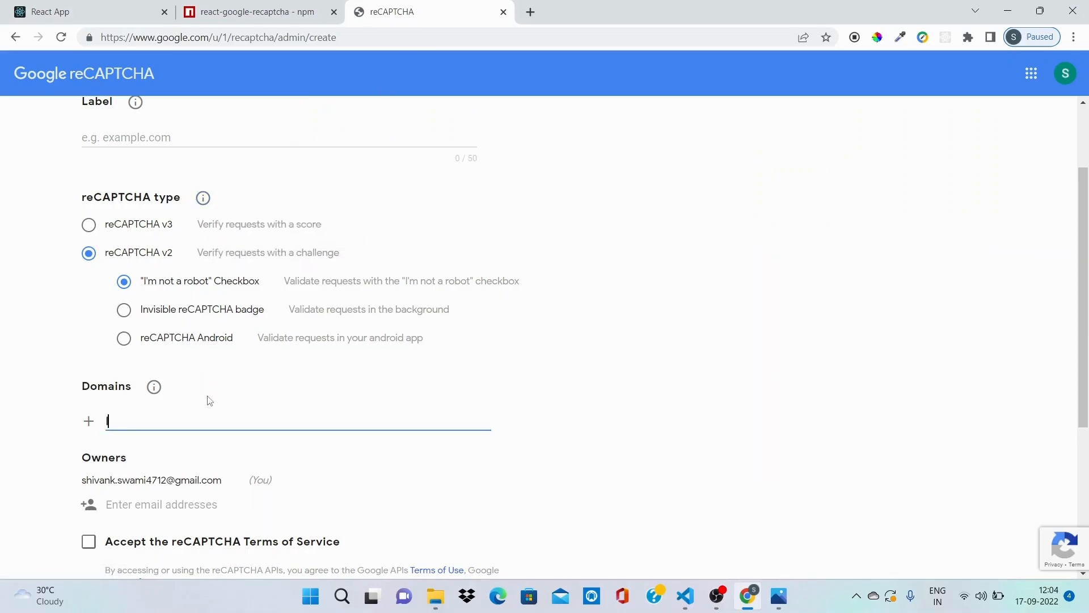
text(localhost)
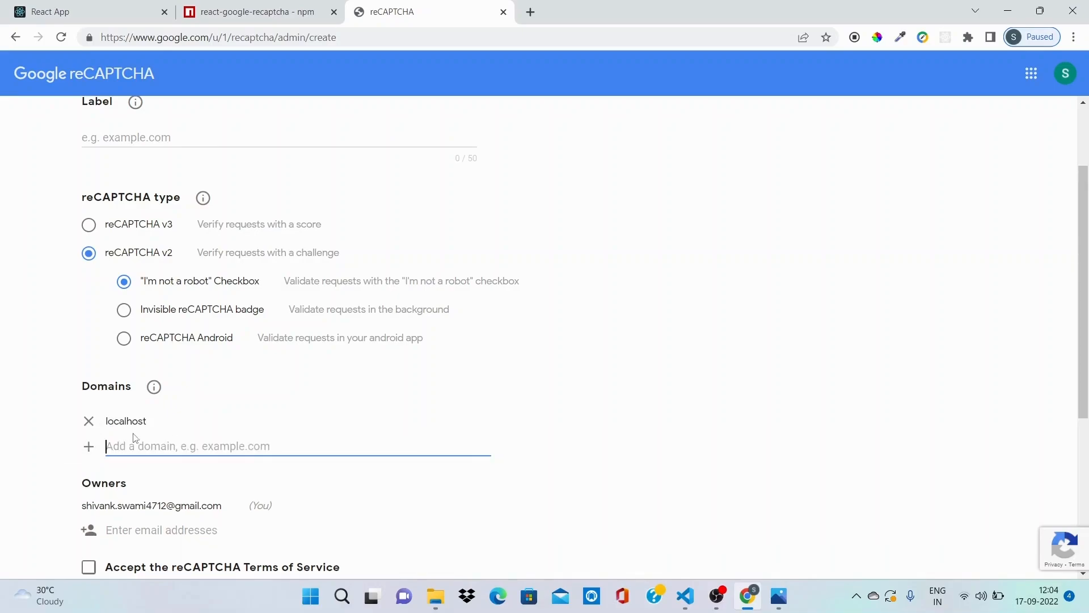
text(127.0.0)
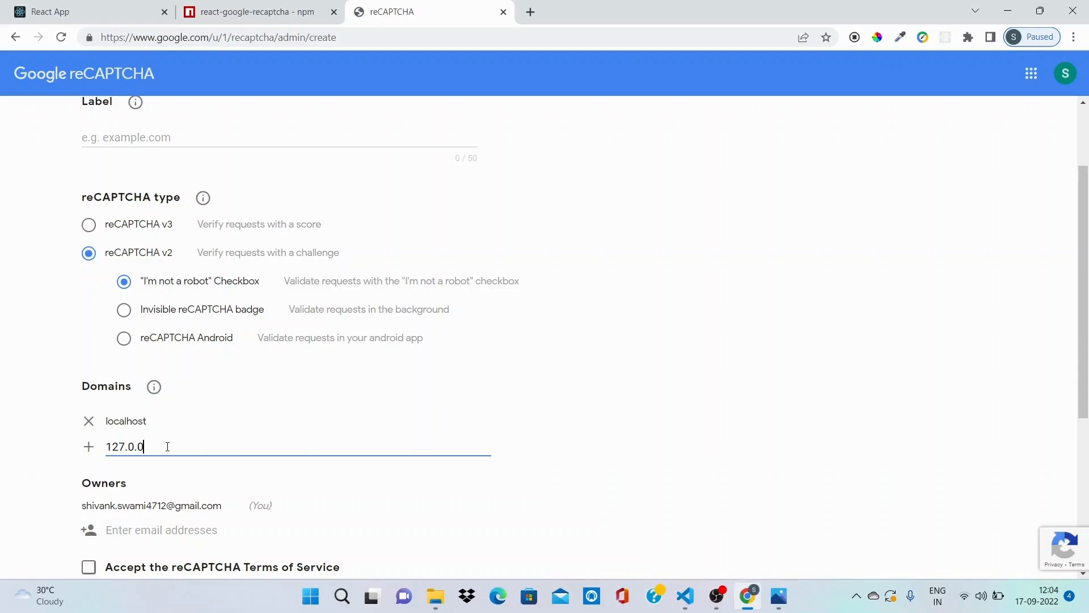
text(.1)
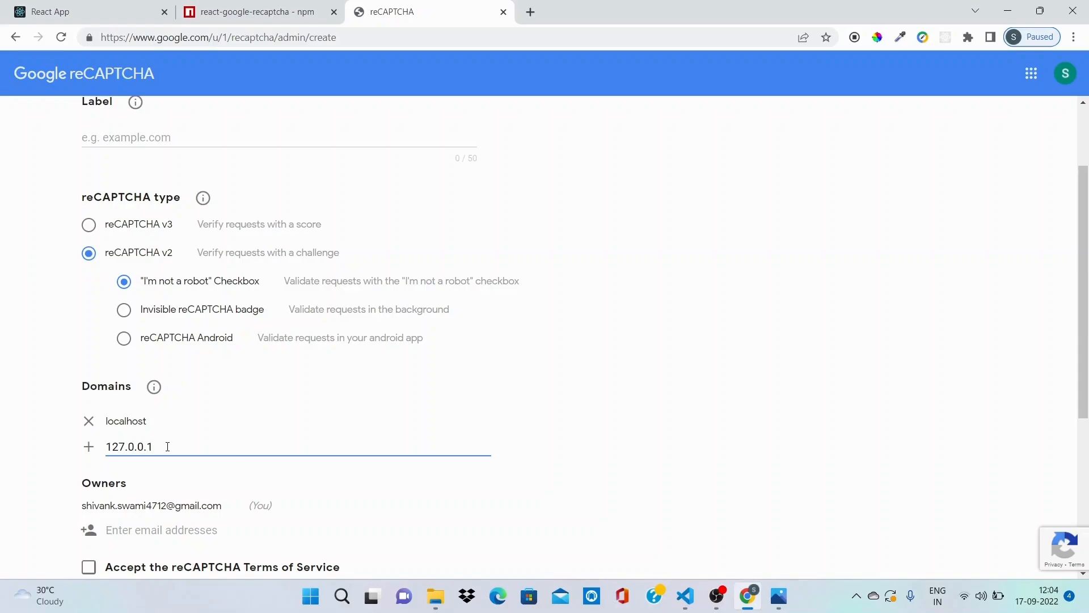
scroll(down, 3)
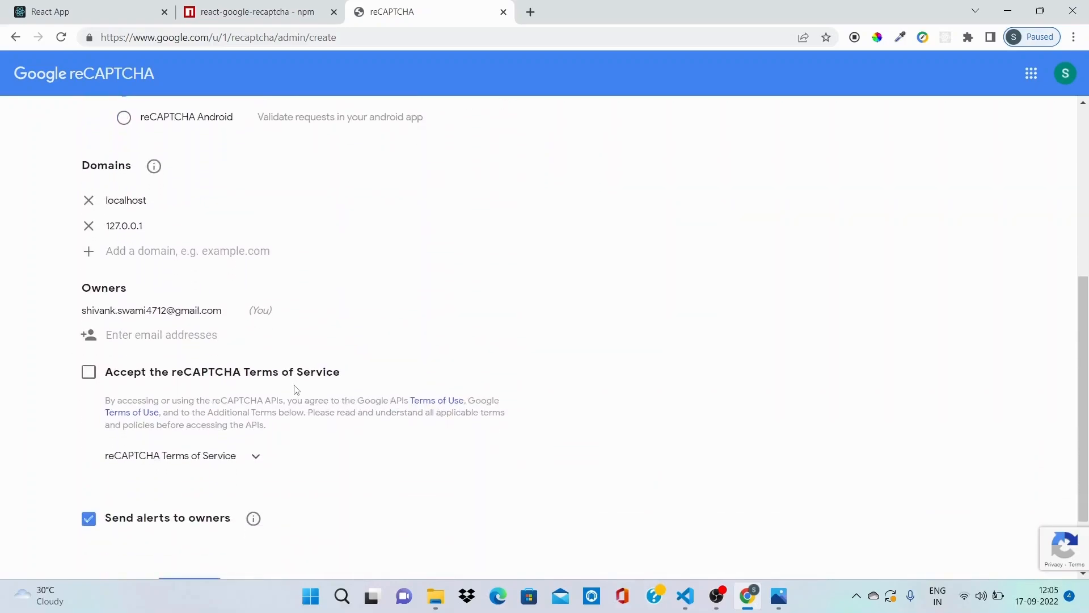
scroll(down, 3)
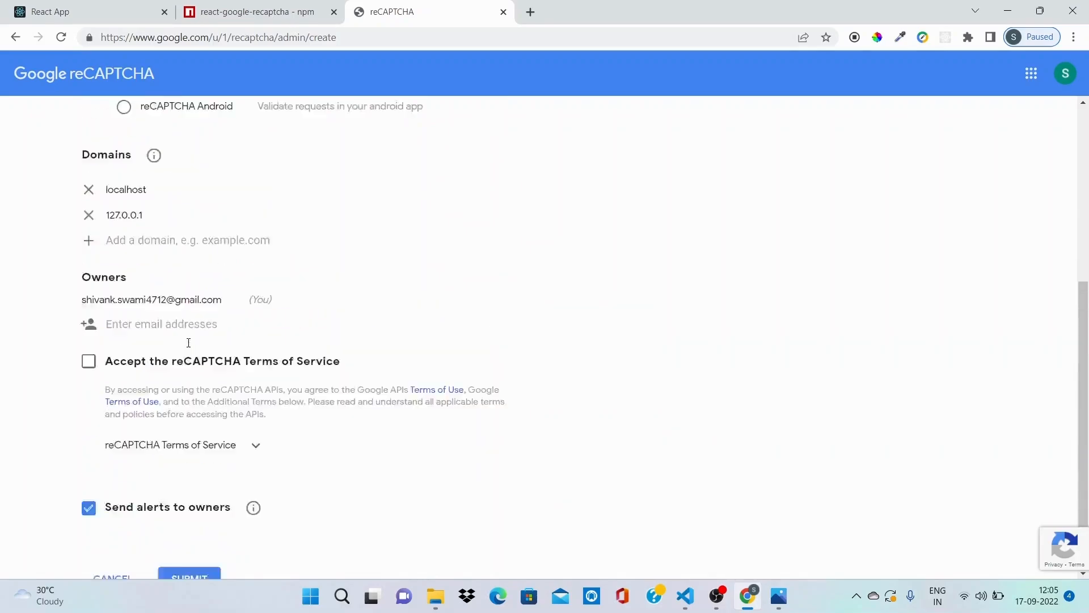
scroll(down, 3)
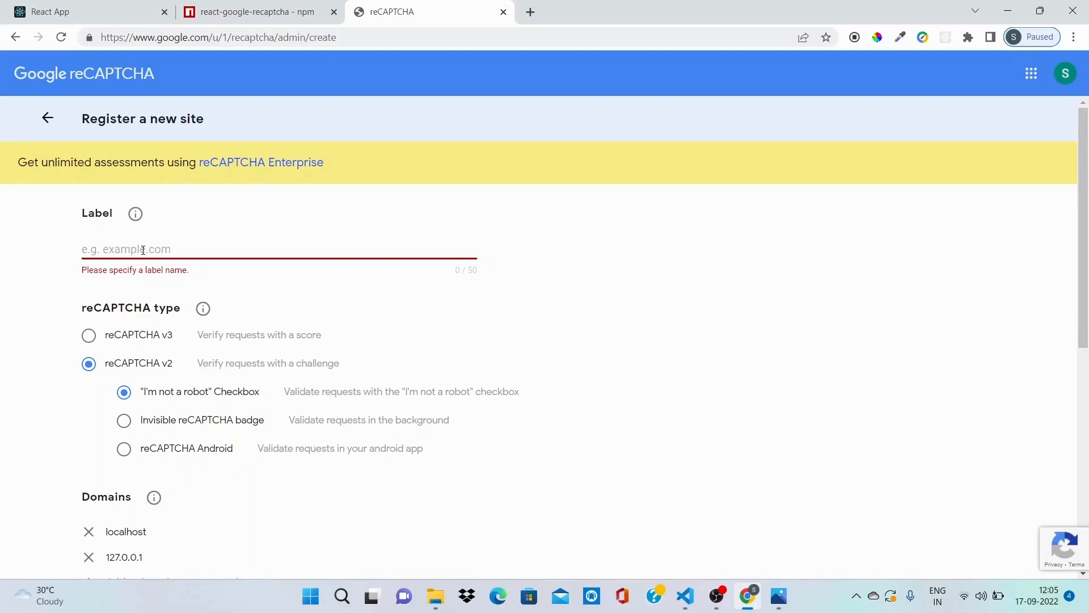
Label the site www,demo.com, accept the Terms of Service and submit the registration.
text(demo)
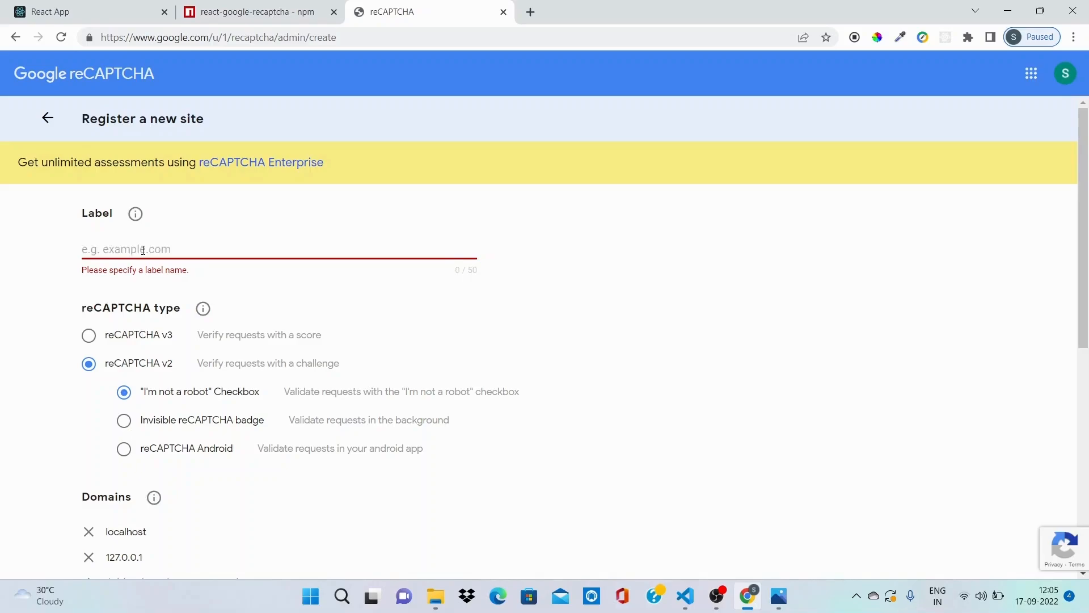
text(www,demo)
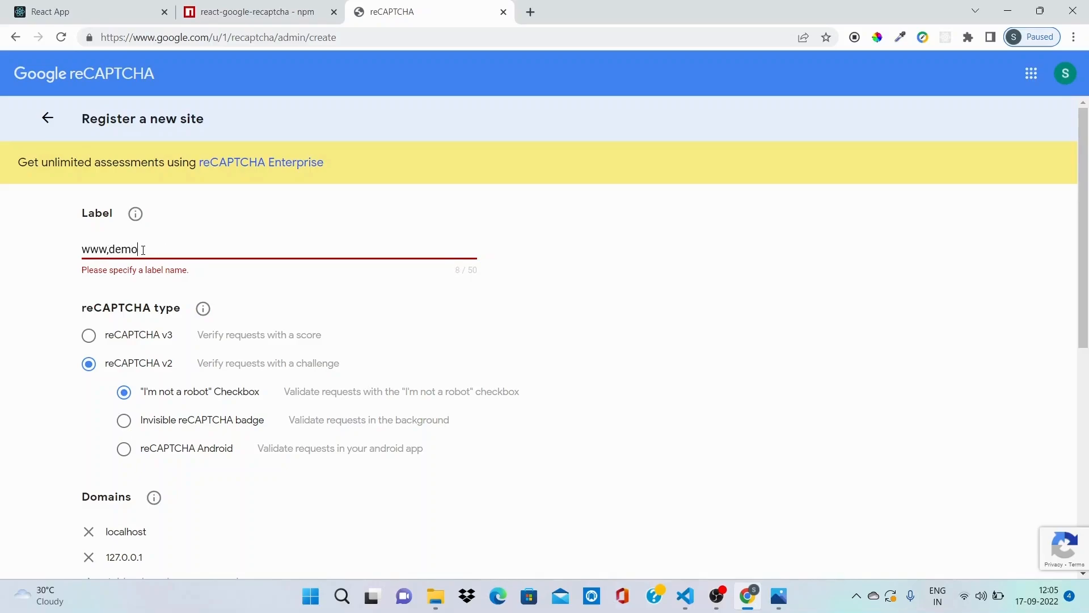
text(.com)
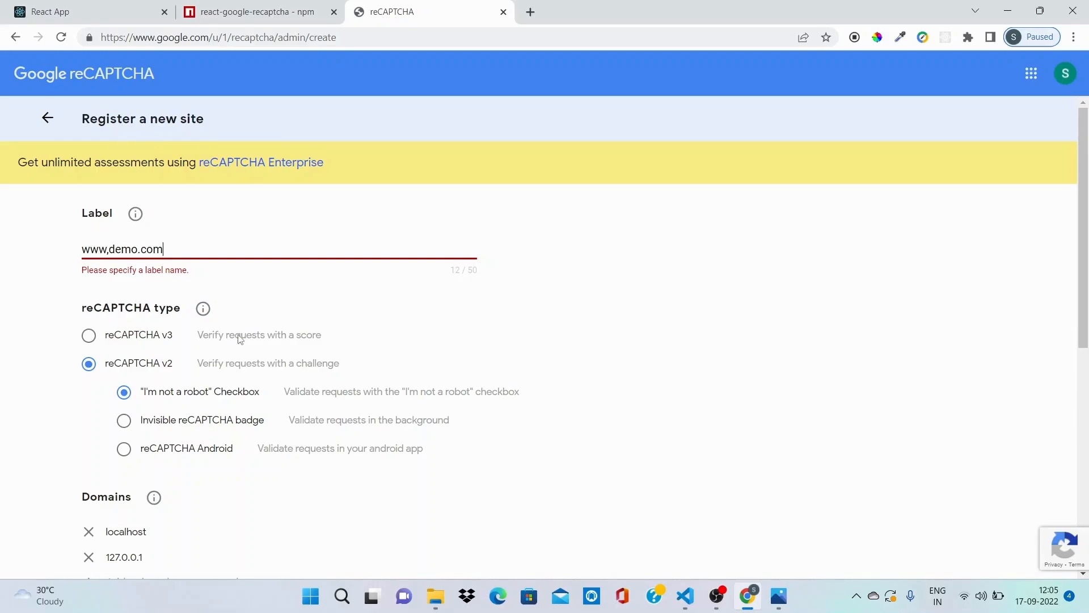
scroll(down, 3)
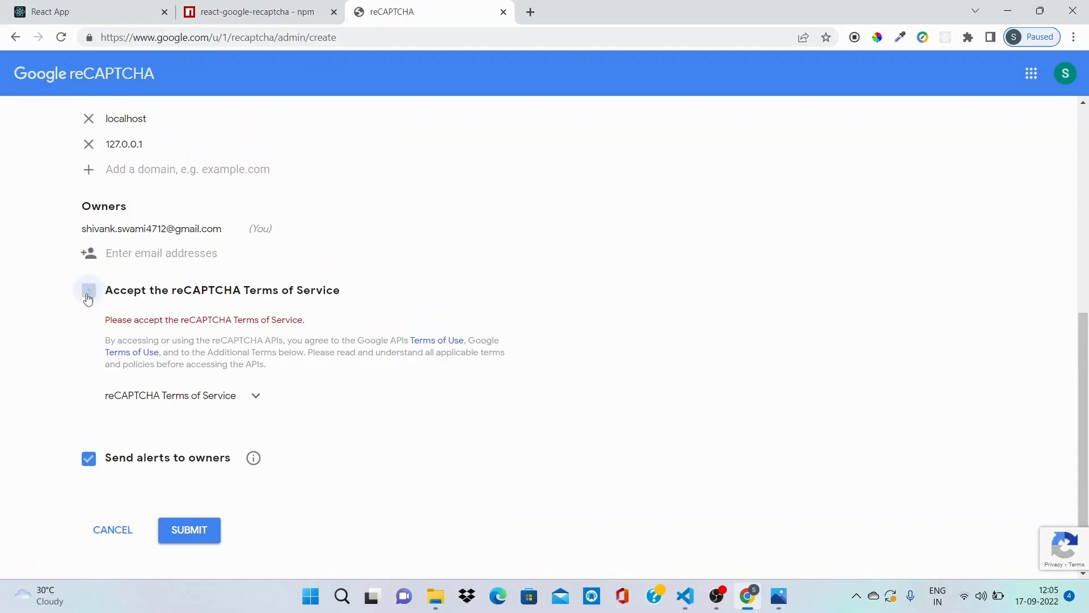
click(88, 290)
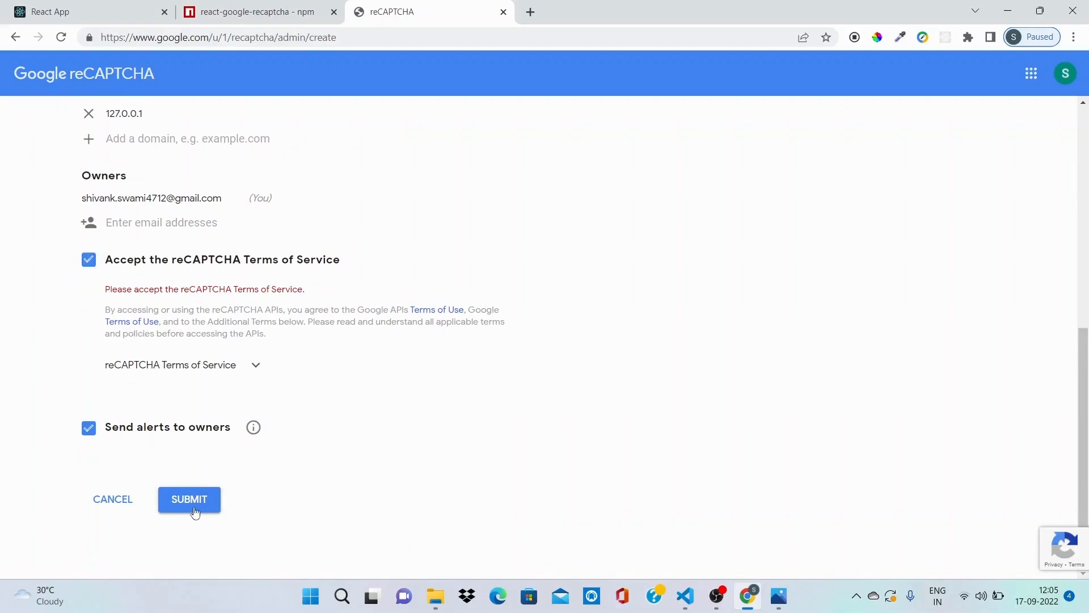
click(189, 499)
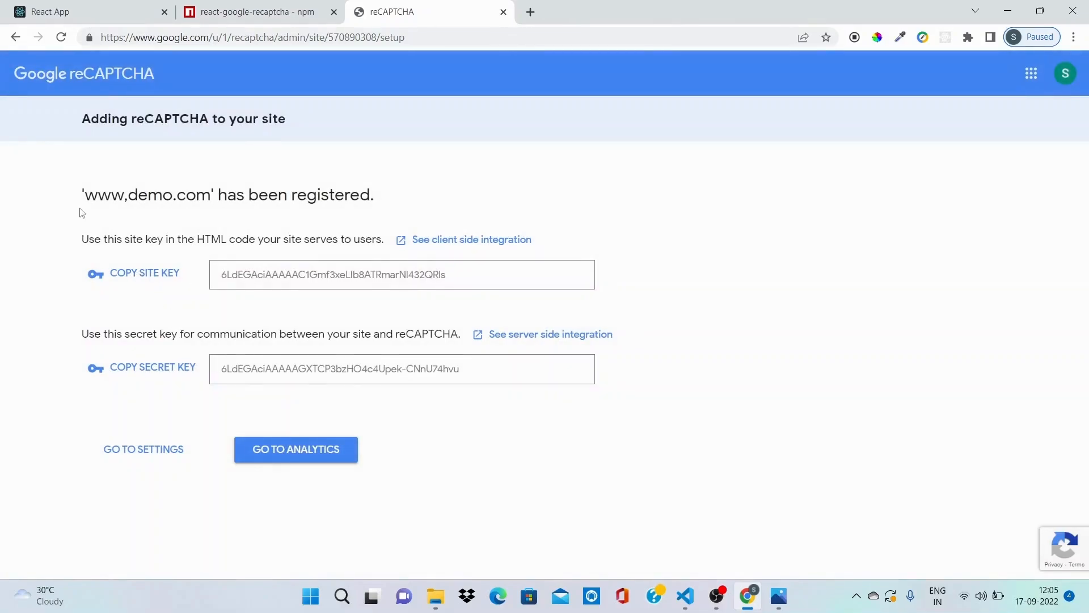
mouse_move(288, 225)
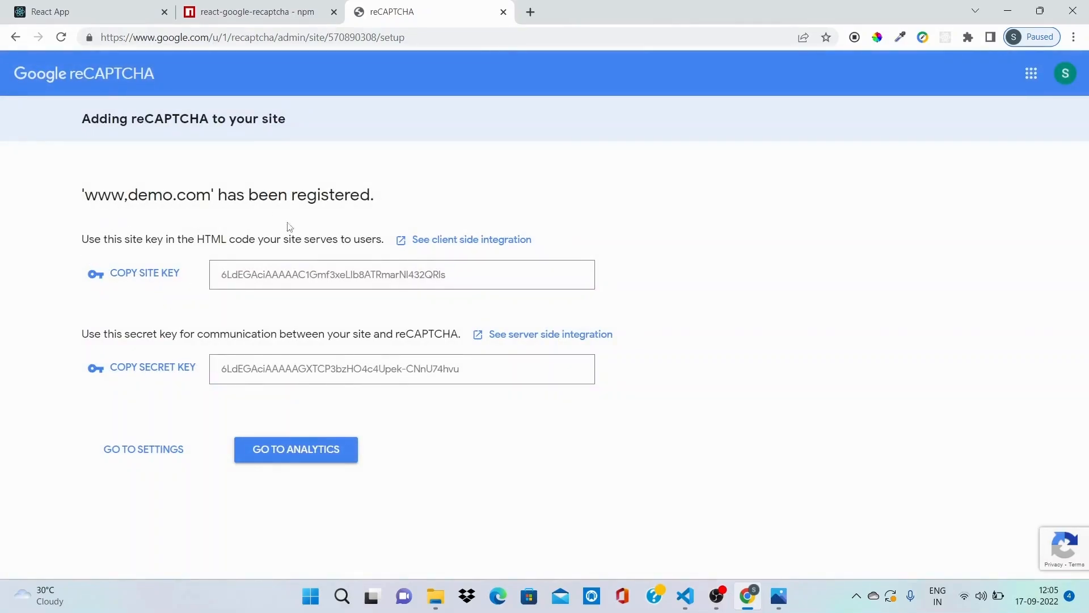
Select the newly issued site key in the key box for copying.
drag(83, 194, 345, 194)
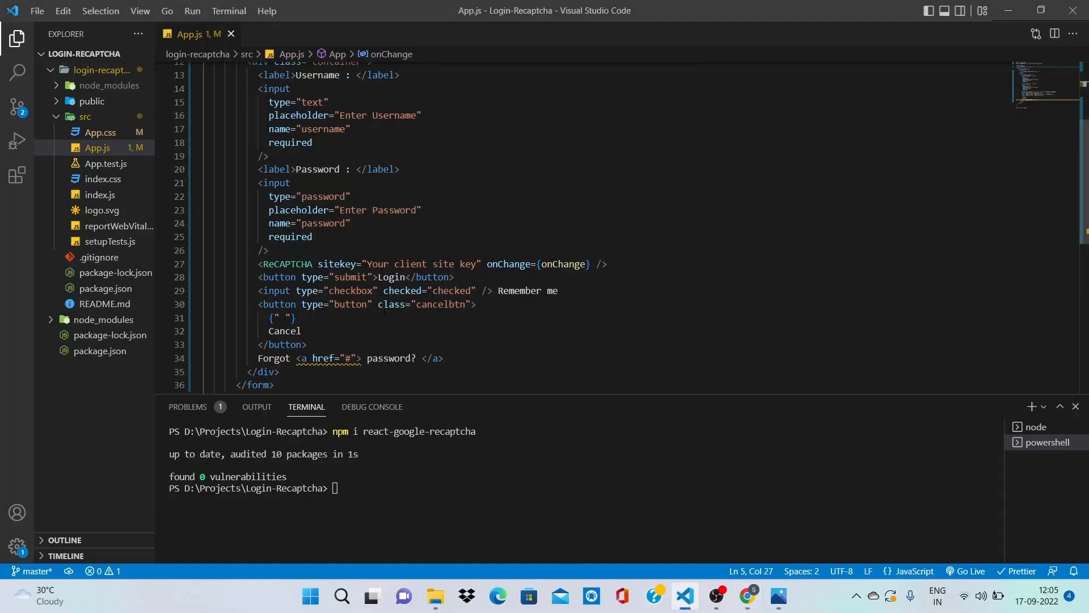
Replace the 'Your client site key' placeholder in the ReCAPTCHA sitekey prop with the registered site key.
double_click(337, 263)
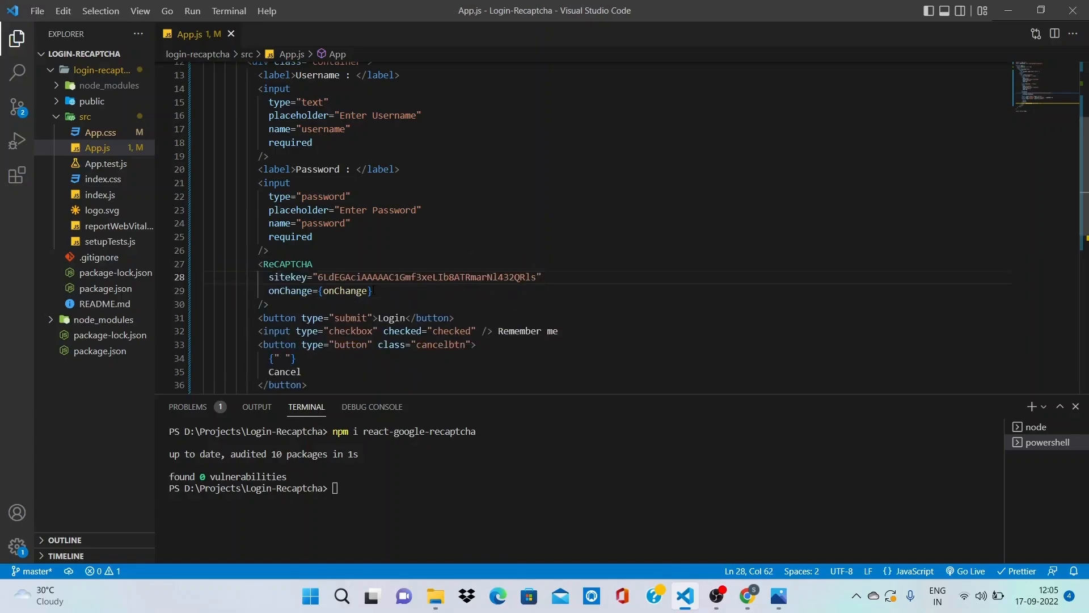
click(747, 595)
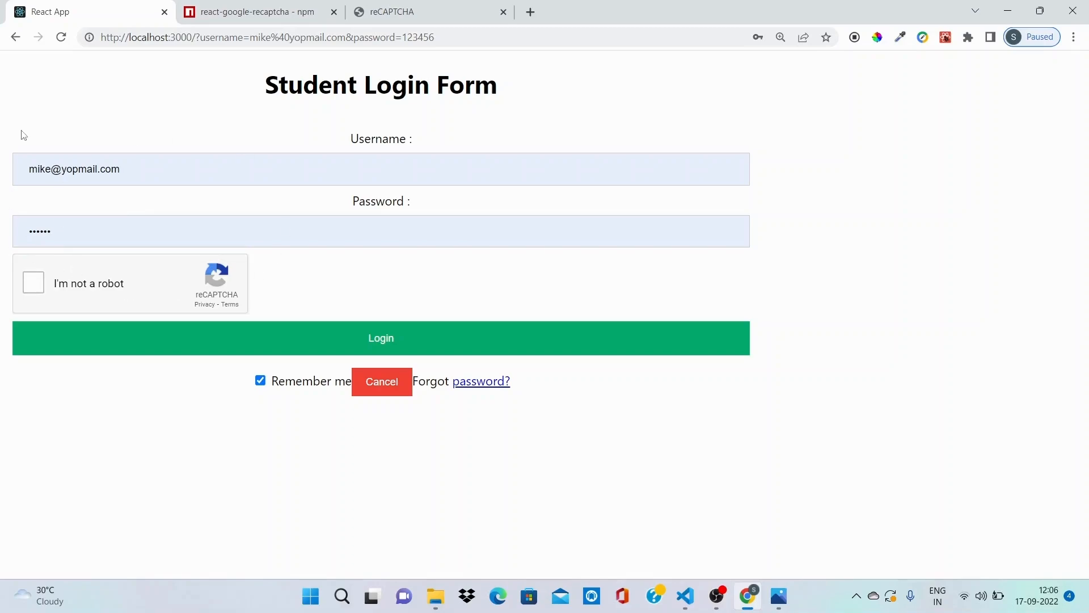
mouse_move(186, 334)
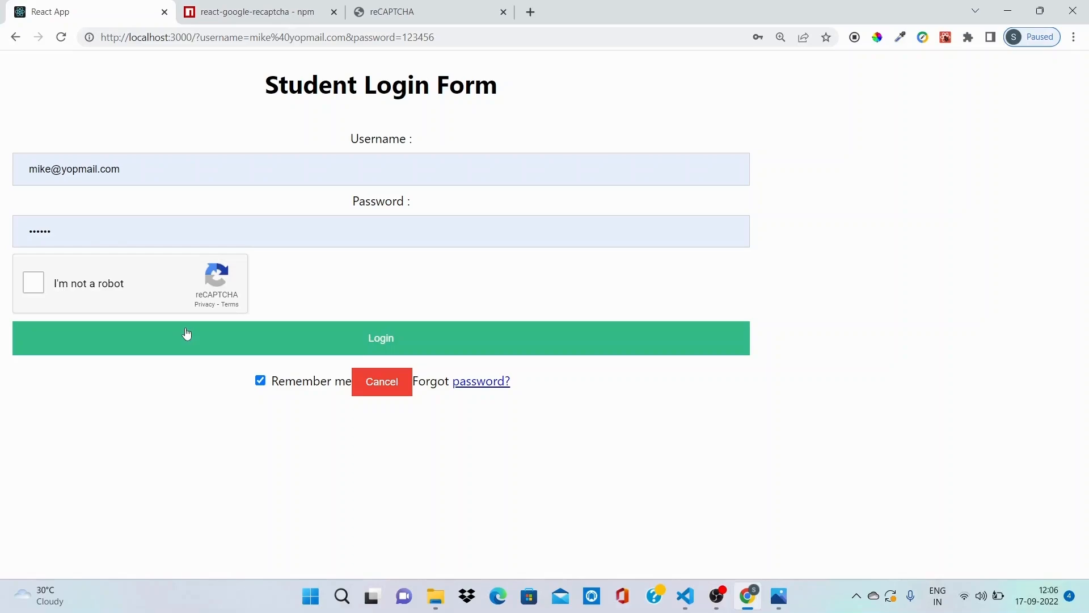
mouse_move(563, 306)
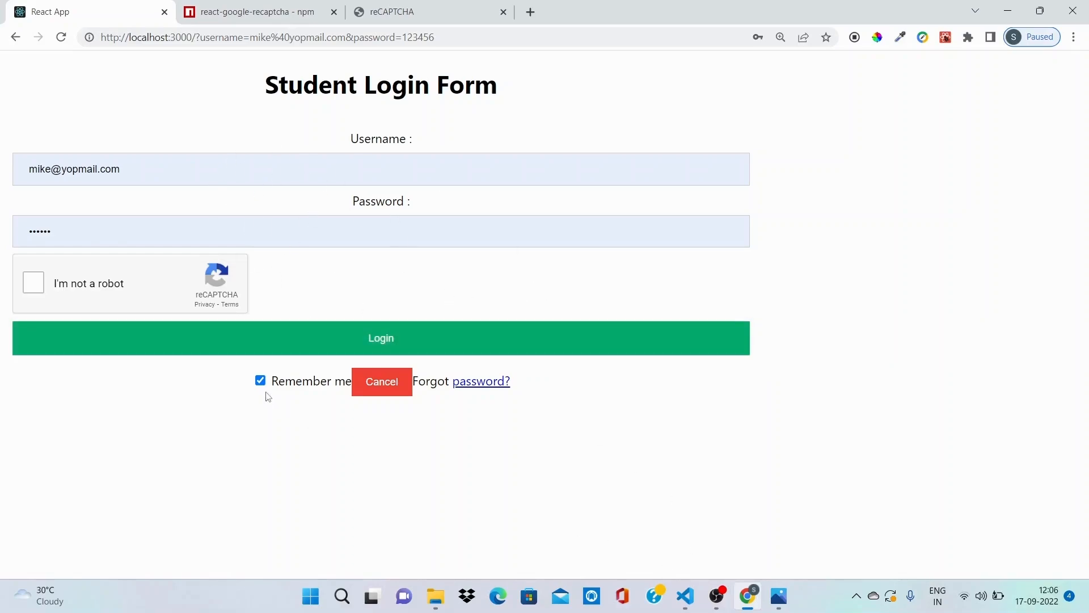
click(685, 596)
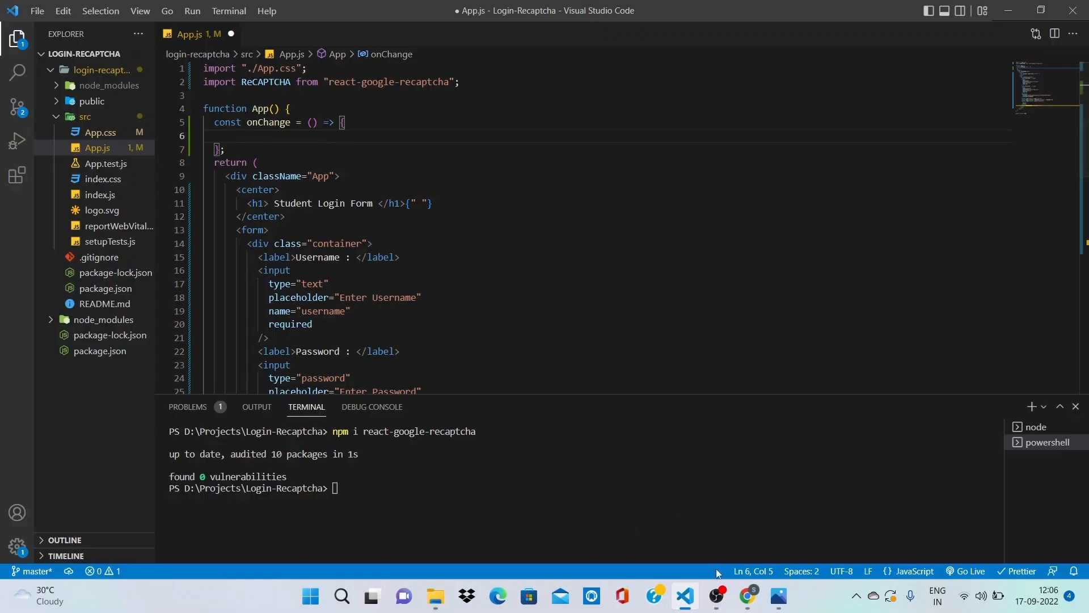
right_click(743, 595)
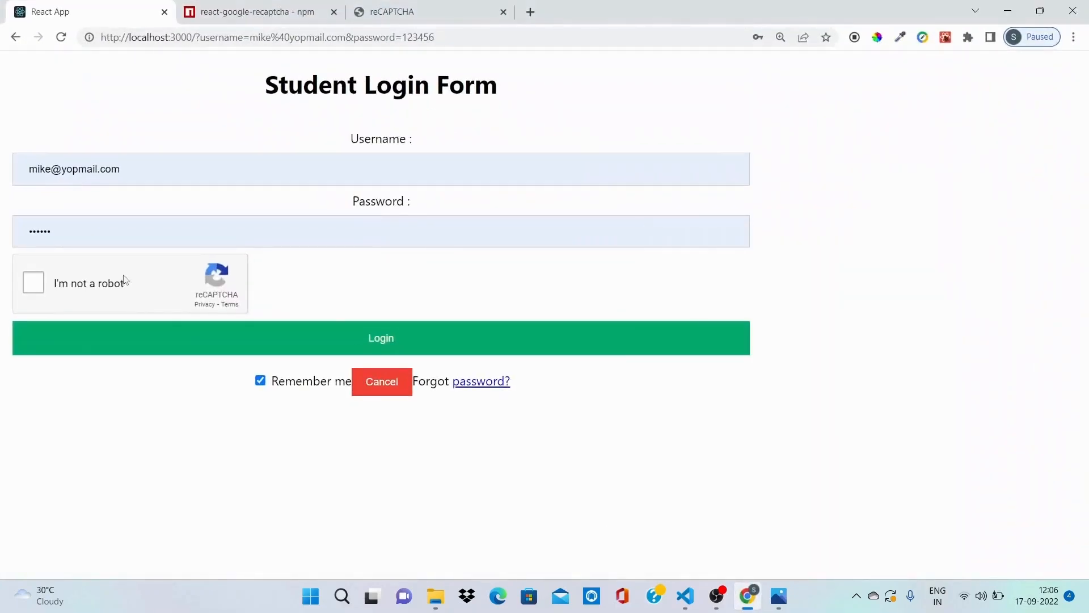
Tick 'I'm not a robot', pass the bicycles challenge, select the traffic-light tile and verify.
click(33, 281)
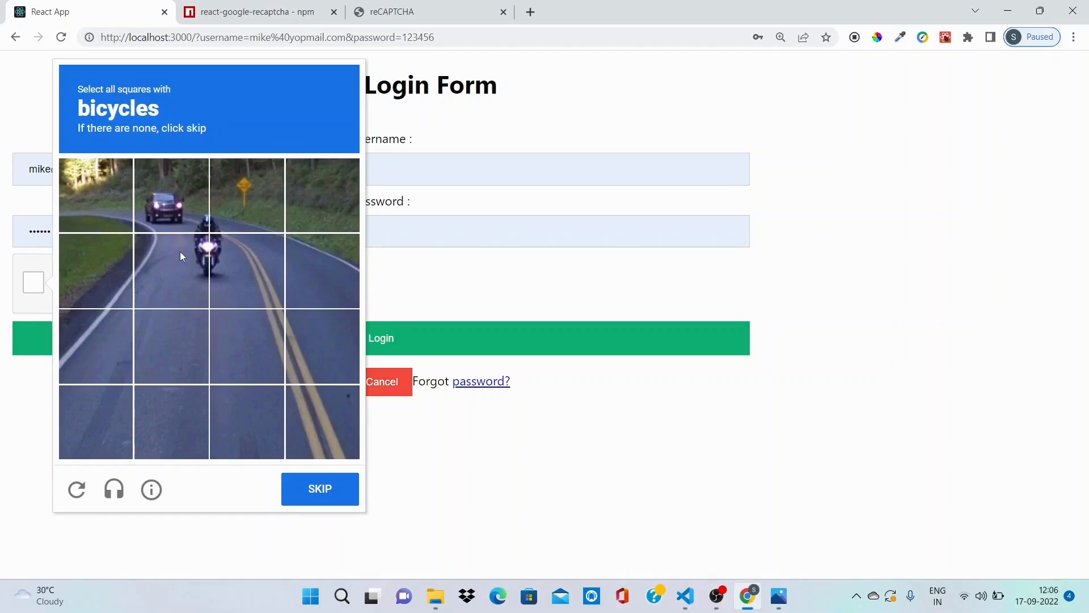
mouse_move(189, 277)
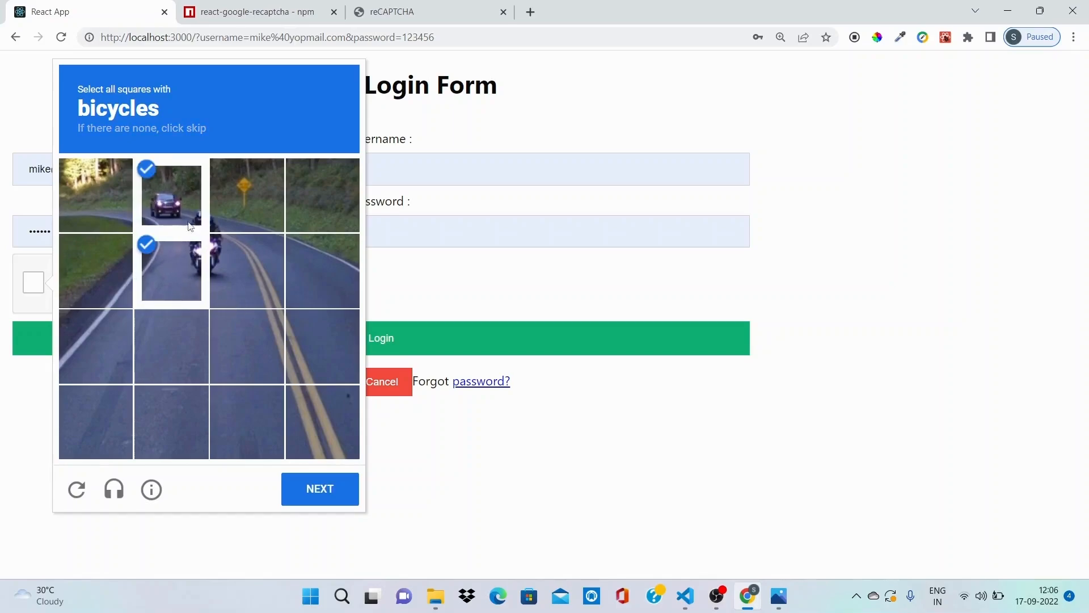
click(320, 489)
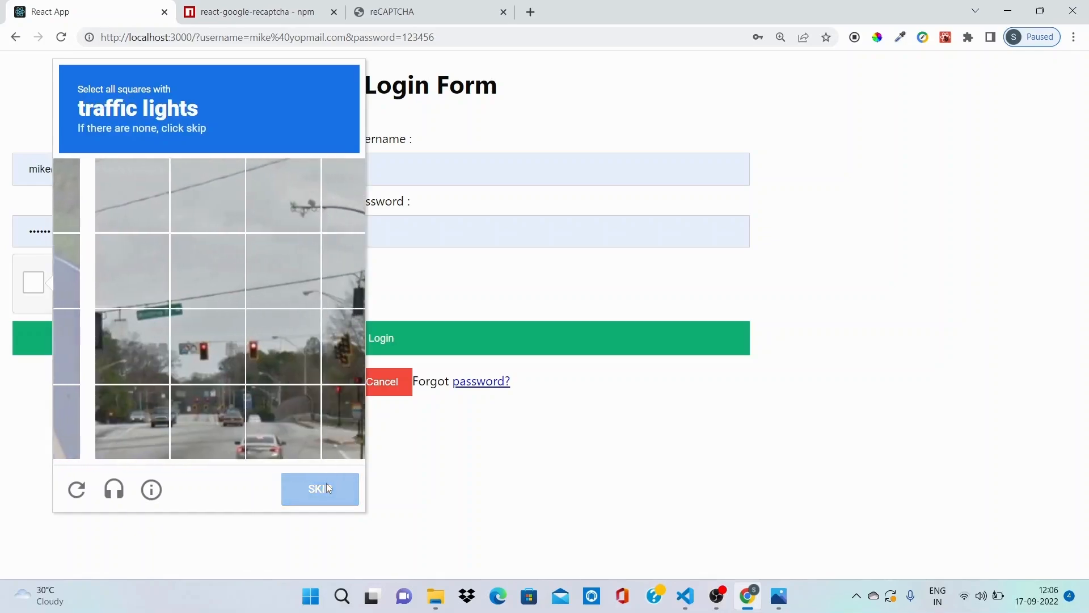
click(172, 346)
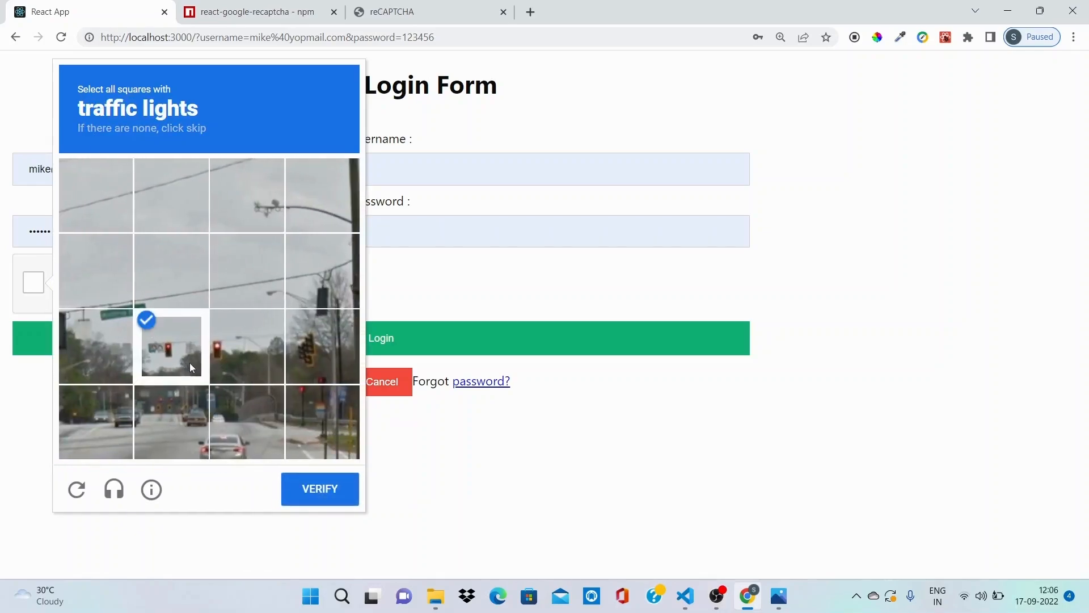
click(320, 489)
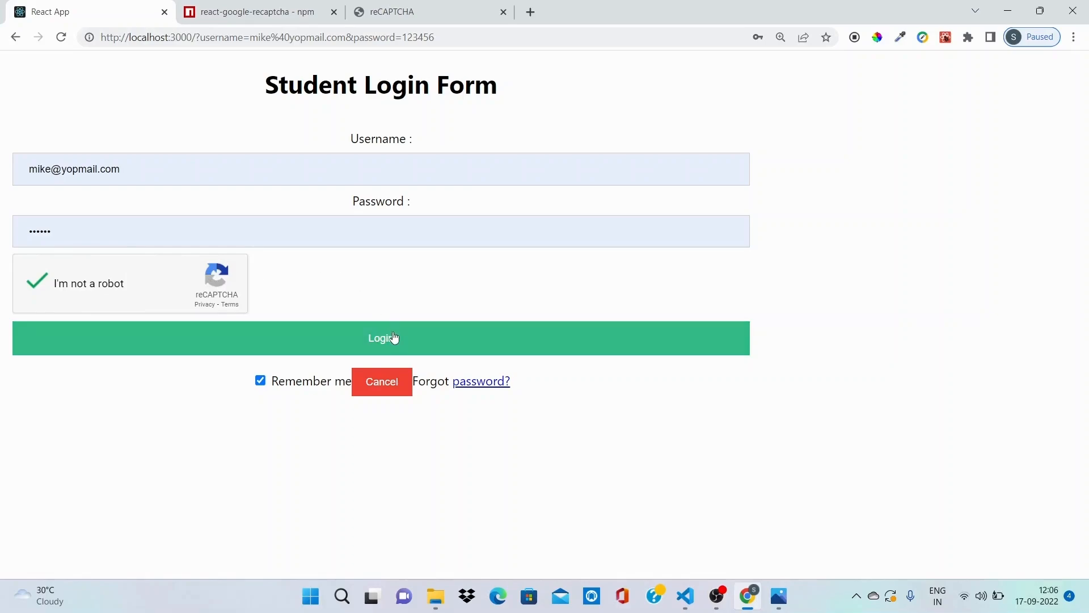
mouse_move(458, 460)
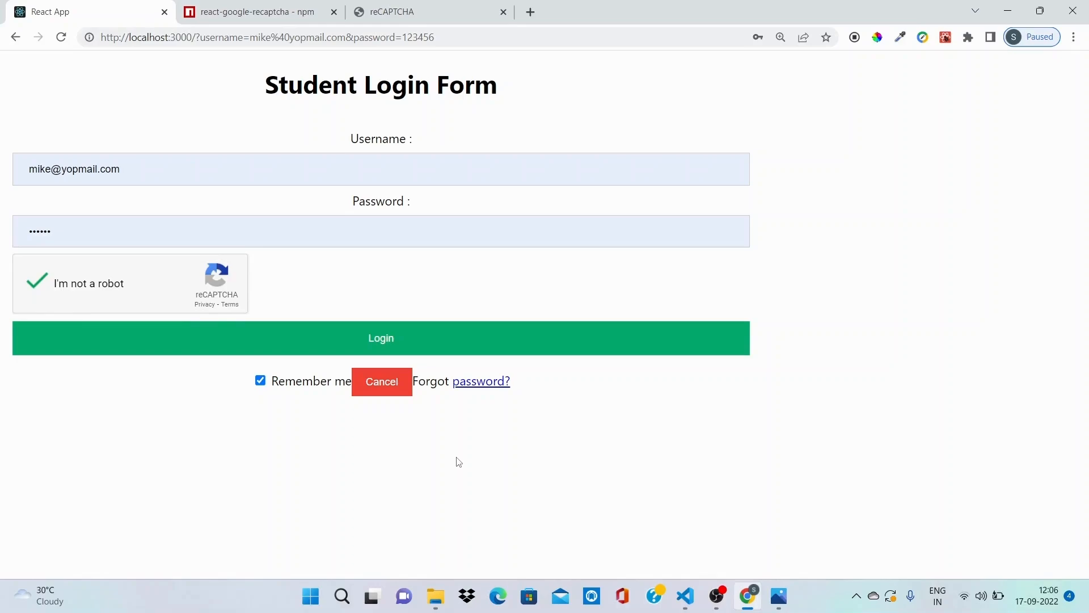